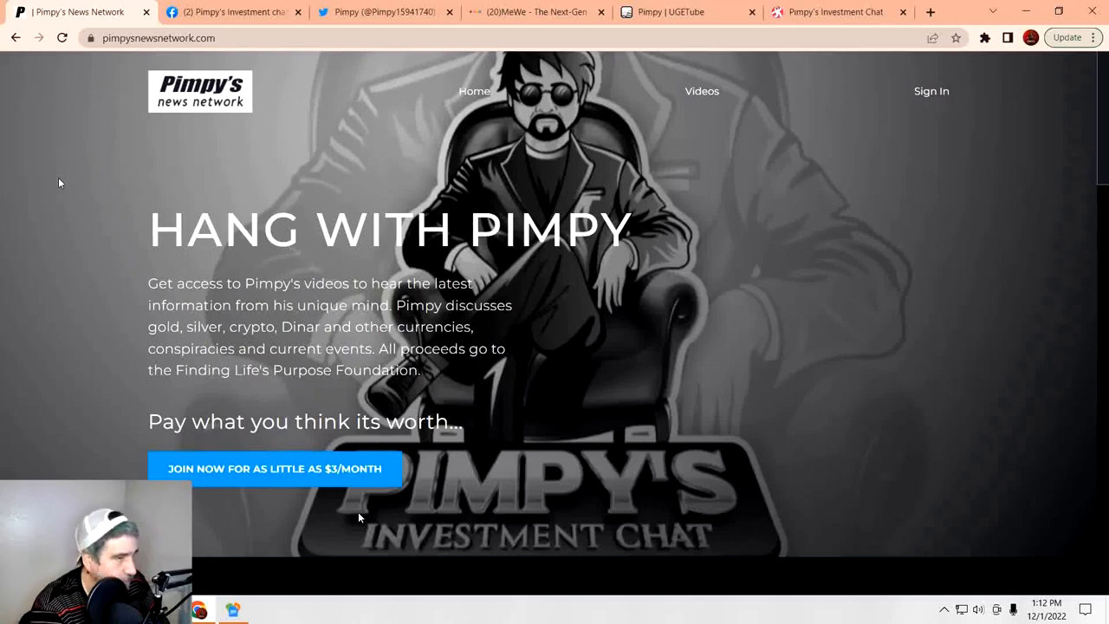
Step: Visit the Facebook group, Twitter profile, MeWe group and UGETube channel pages in turn
{"action": "left_click", "coordinate": [229, 12]}
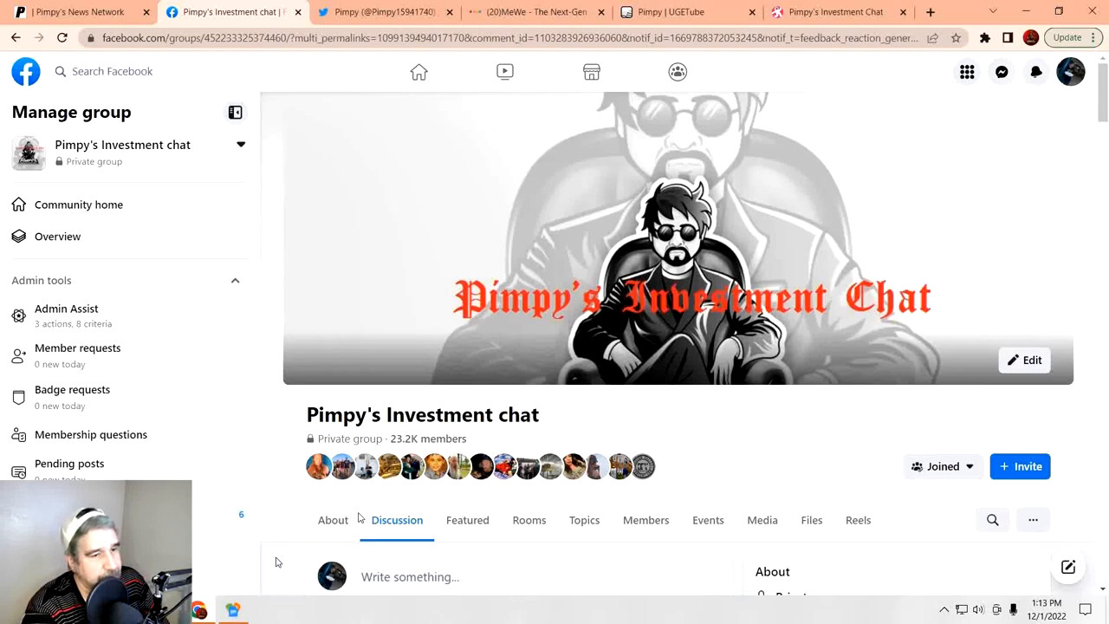
{"action": "left_click", "coordinate": [381, 13]}
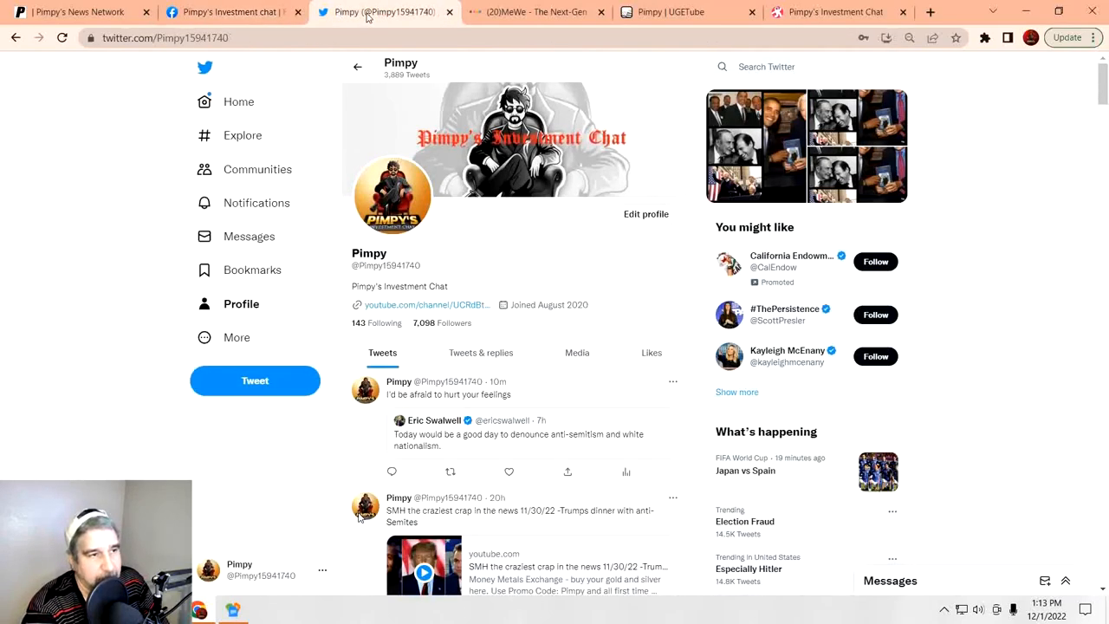
{"action": "left_click", "coordinate": [536, 11]}
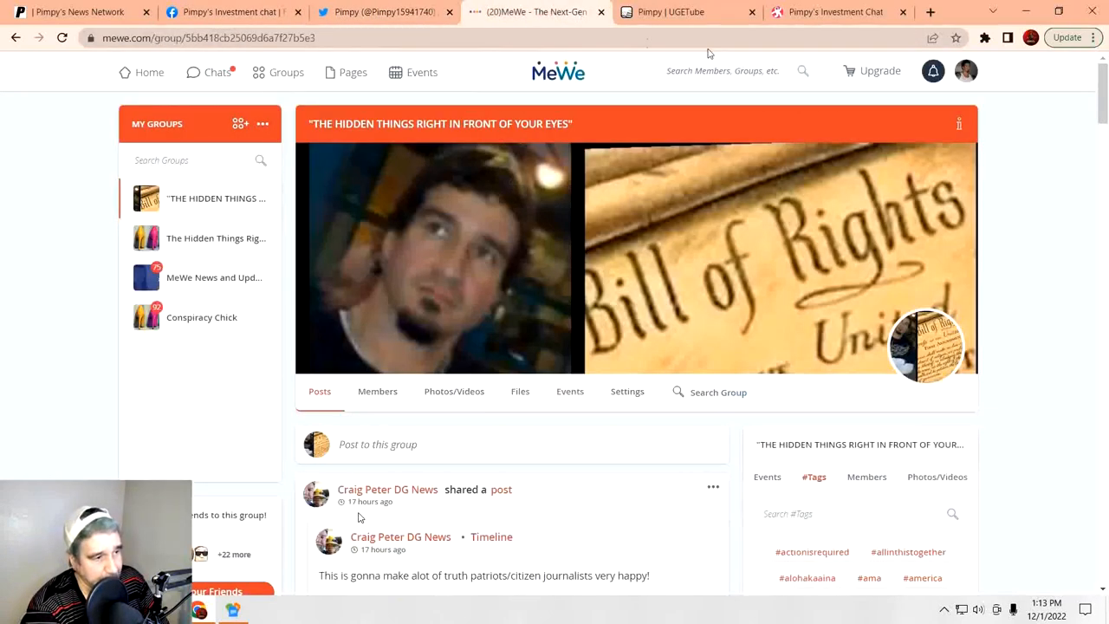
{"action": "left_click", "coordinate": [685, 10]}
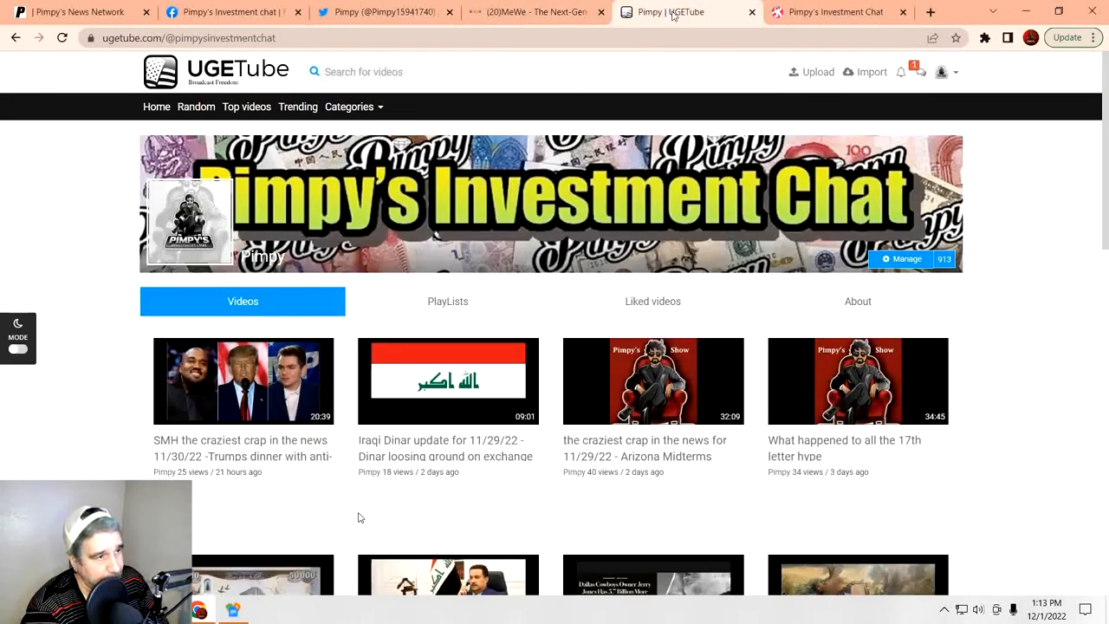
{"action": "left_click", "coordinate": [835, 11]}
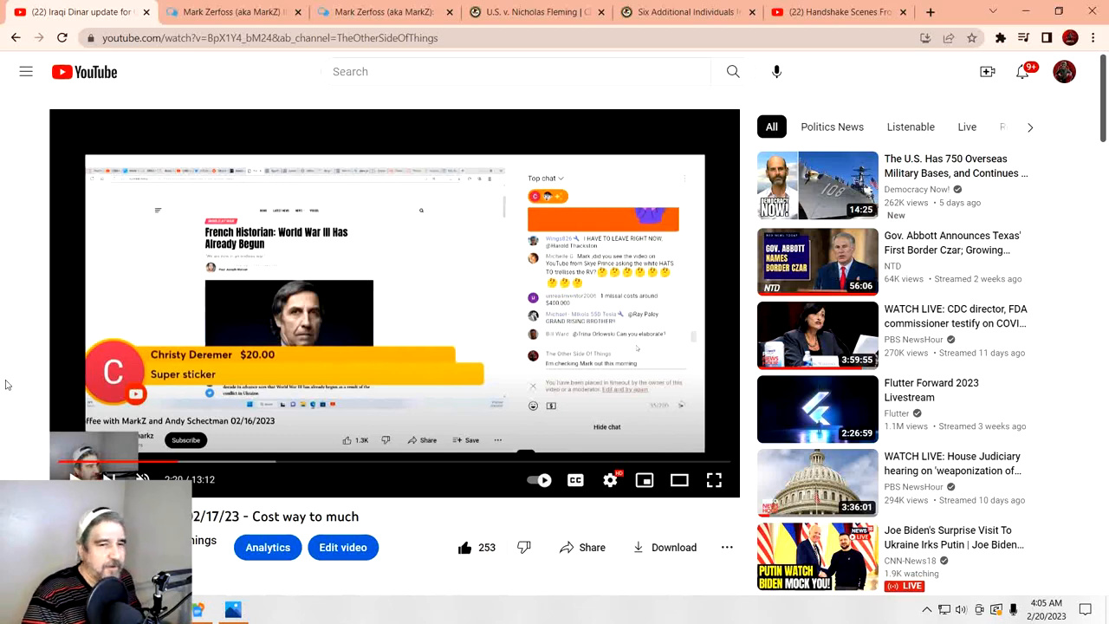
{"action": "mouse_move", "coordinate": [73, 423]}
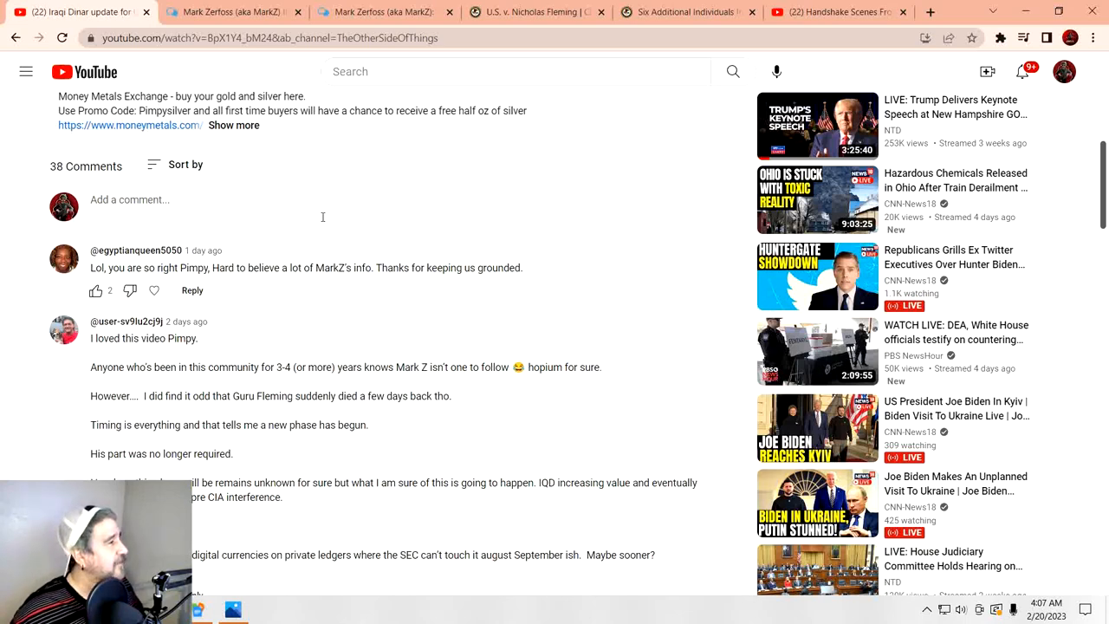
Step: Scroll past the description to the viewer comments about the dinar and Mark Z
{"action": "scroll", "scroll_direction": "down", "scroll_amount": 3}
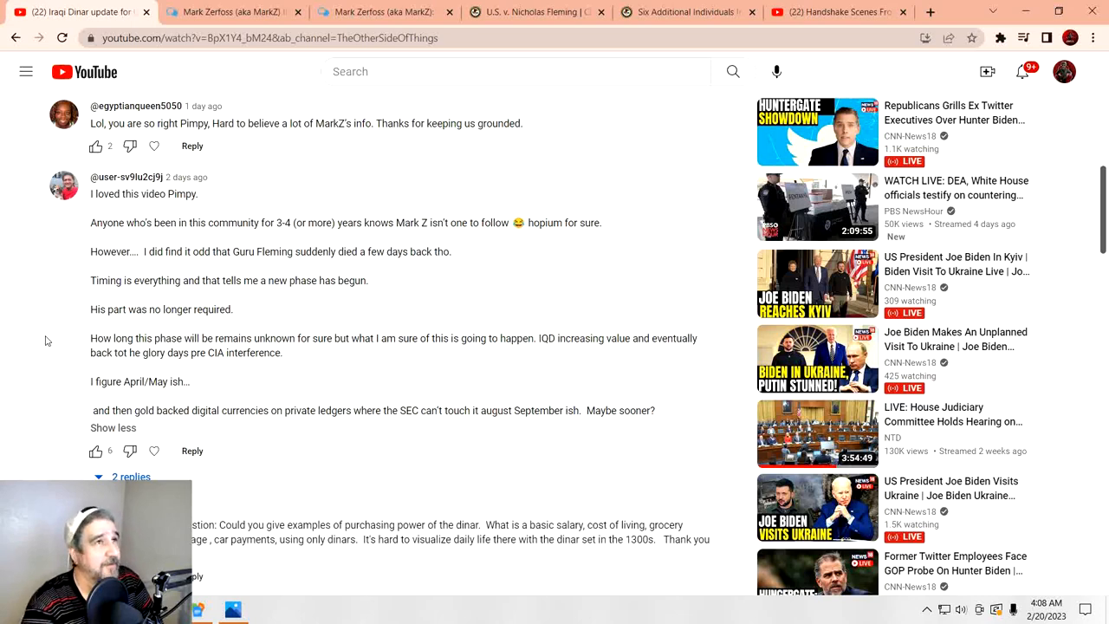
Step: Show the justice.gov case page for U.S. v. Nicholas Fleming with its docket and related cases
{"action": "left_click", "coordinate": [536, 10]}
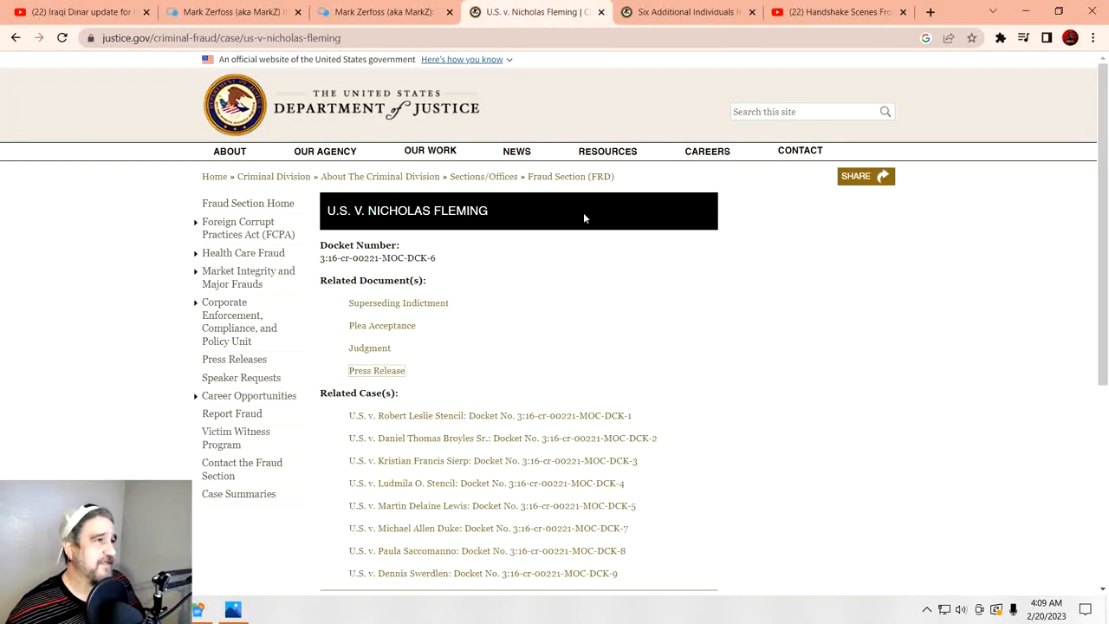
{"action": "mouse_move", "coordinate": [482, 362]}
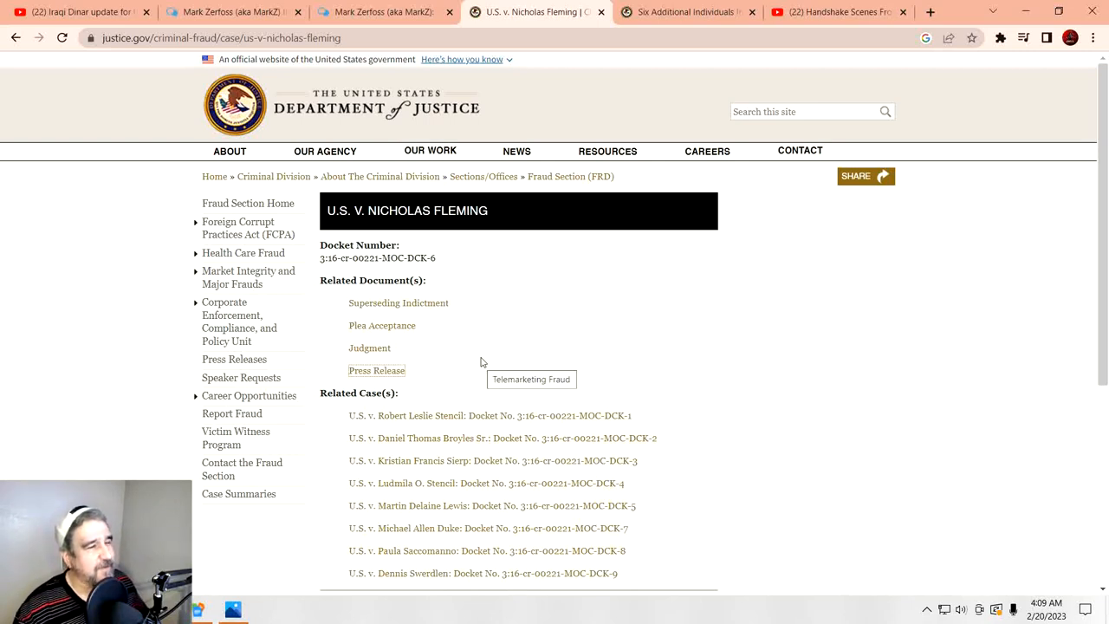
{"action": "mouse_move", "coordinate": [697, 342]}
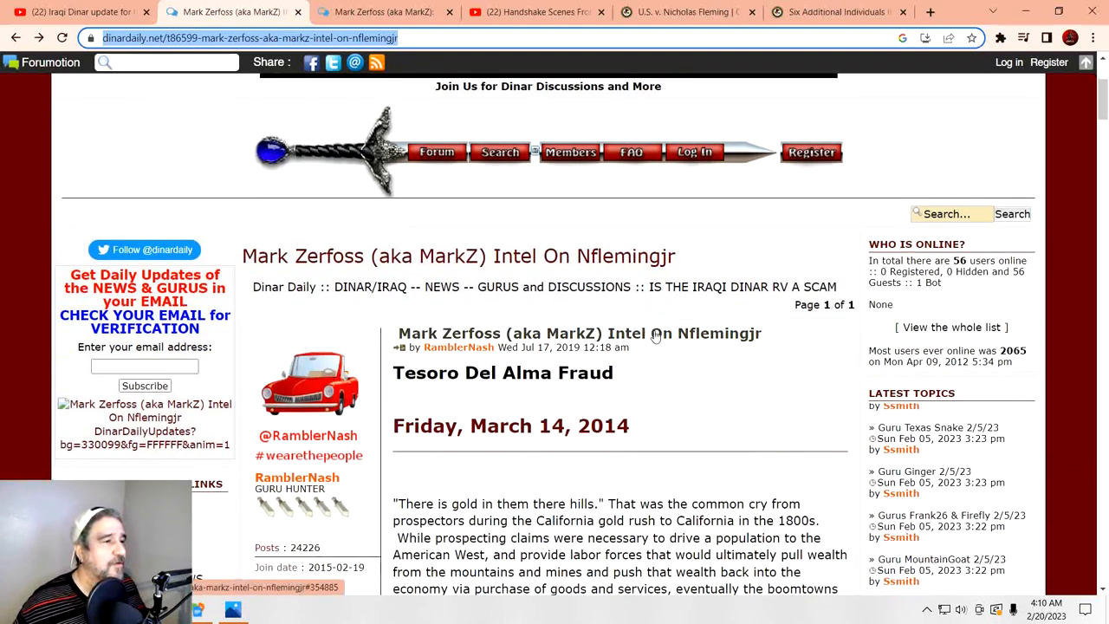
Step: Highlight the second paragraph's sentences introducing the new prospector, then continue to the Miner Arrested reply
{"action": "scroll", "scroll_direction": "down", "scroll_amount": 3}
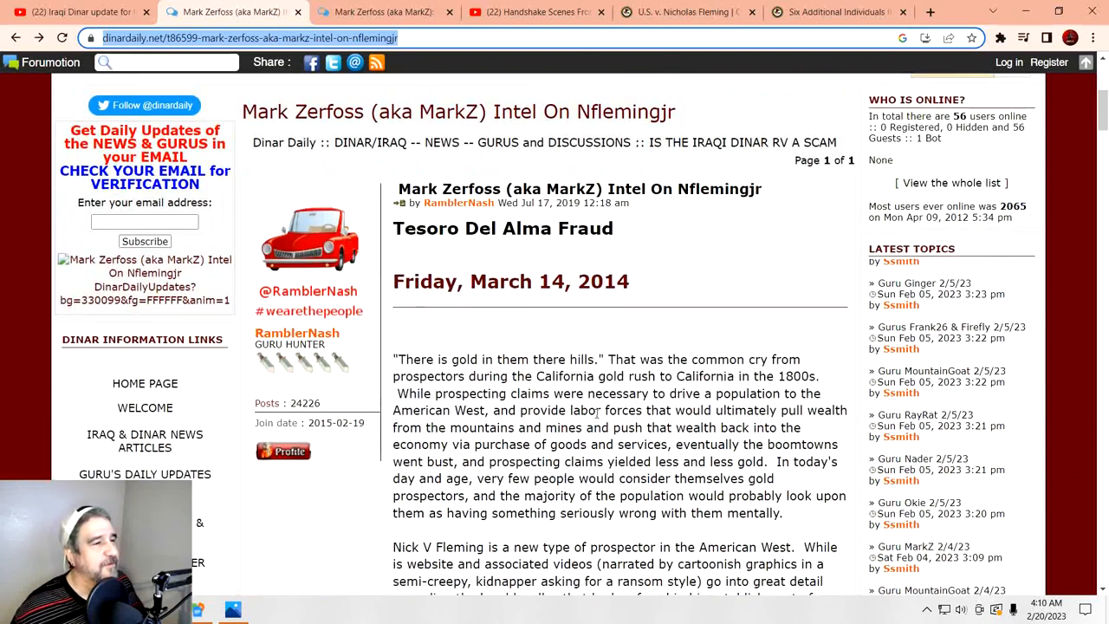
{"action": "scroll", "scroll_direction": "down", "scroll_amount": 3}
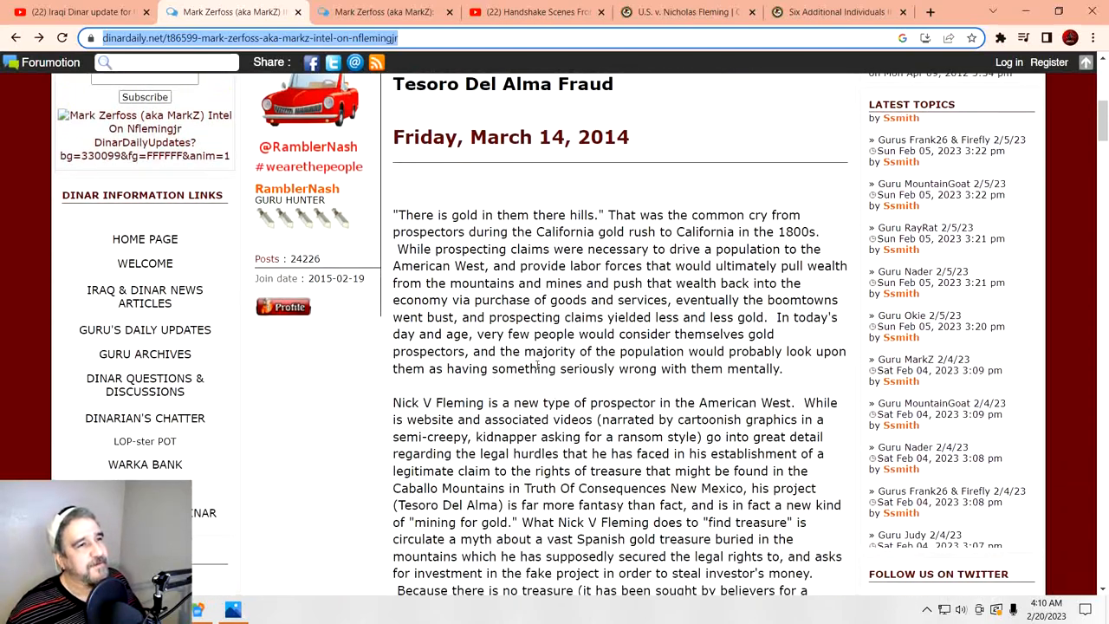
{"action": "scroll", "scroll_direction": "down", "scroll_amount": 3}
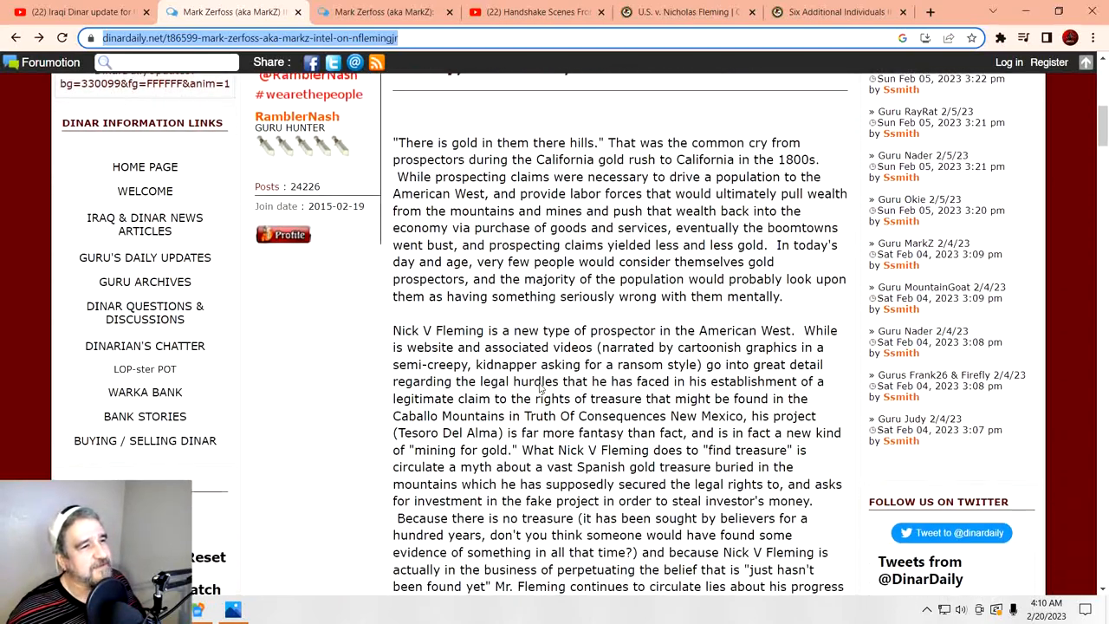
{"action": "scroll", "scroll_direction": "down", "scroll_amount": 3}
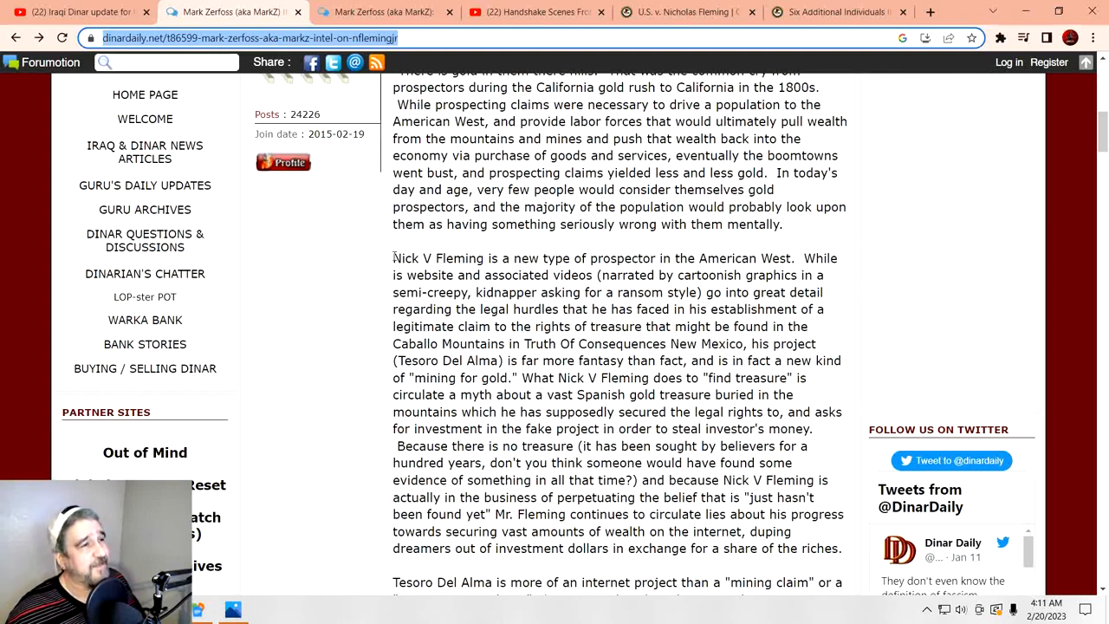
{"action": "left_click_drag", "start_coordinate": [392, 256], "coordinate": [641, 309]}
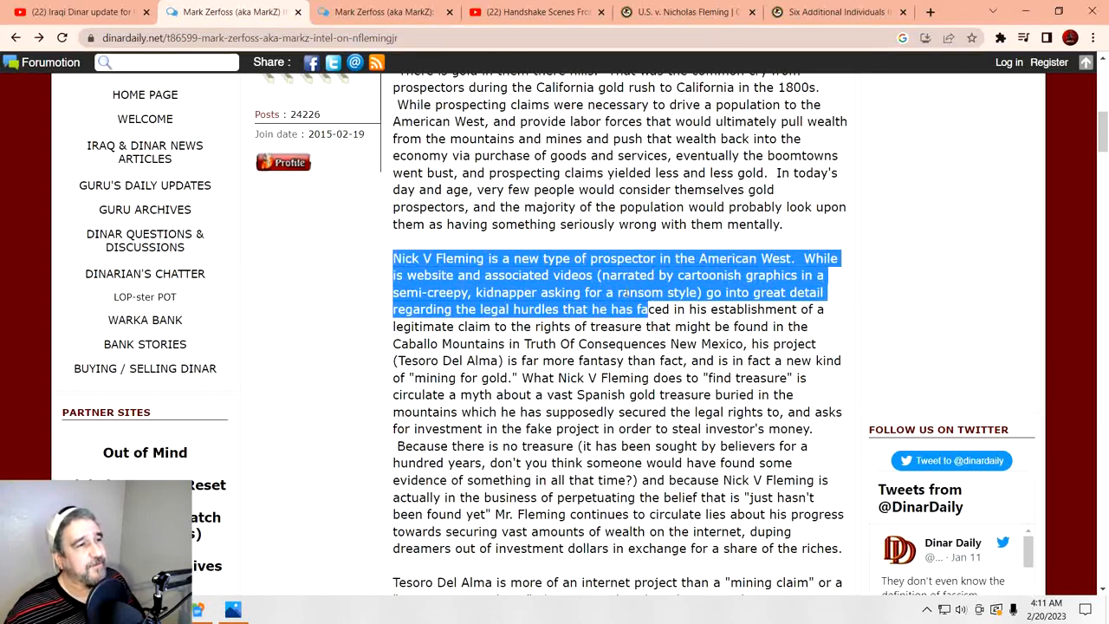
{"action": "scroll", "scroll_direction": "down", "scroll_amount": 3}
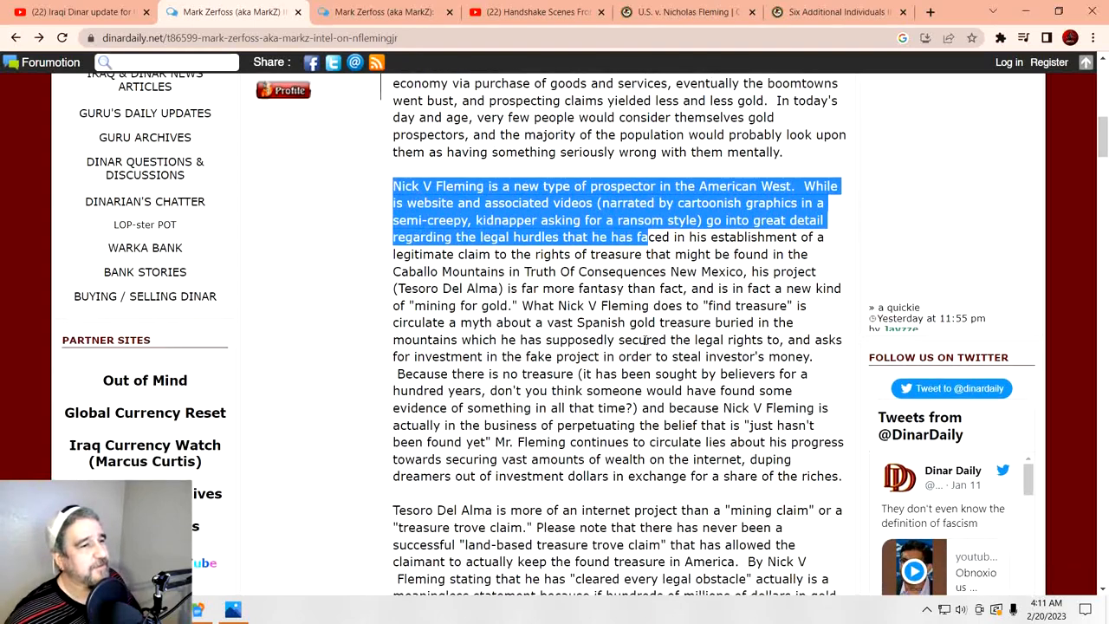
{"action": "scroll", "scroll_direction": "down", "scroll_amount": 3}
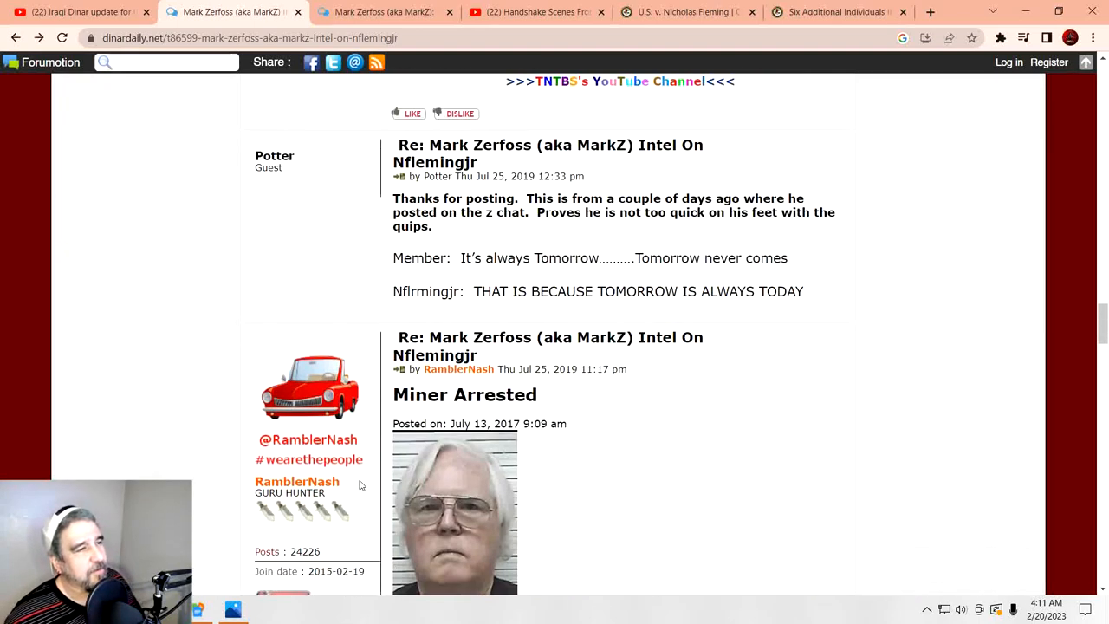
Step: Highlight the special investigator's name in the Miner Arrested post and read the surrounding replies
{"action": "scroll", "scroll_direction": "down", "scroll_amount": 3}
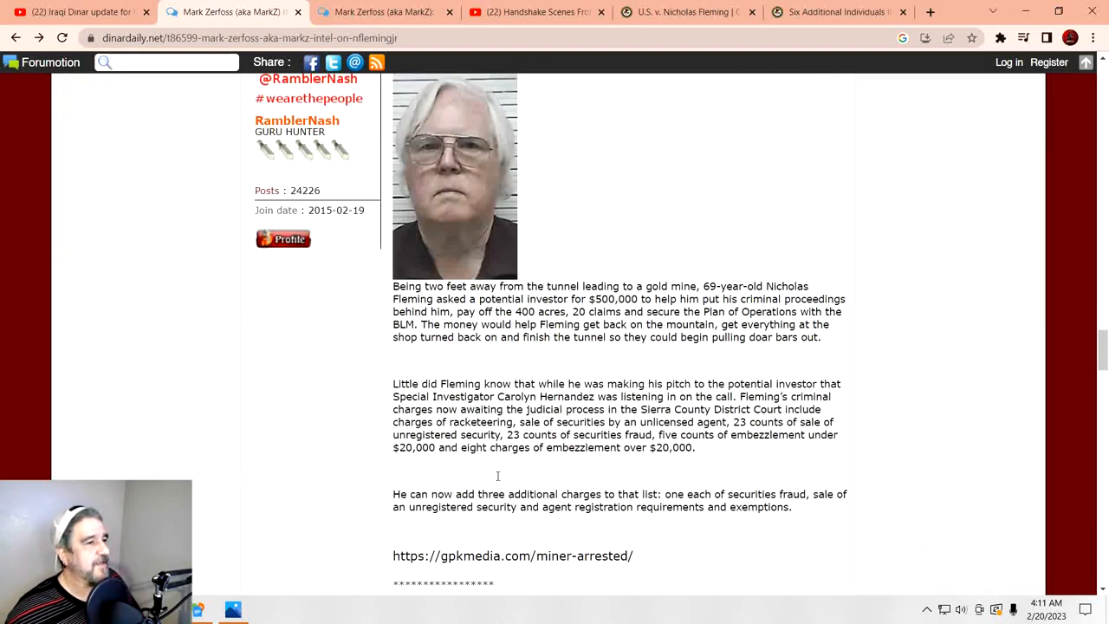
{"action": "mouse_move", "coordinate": [544, 353]}
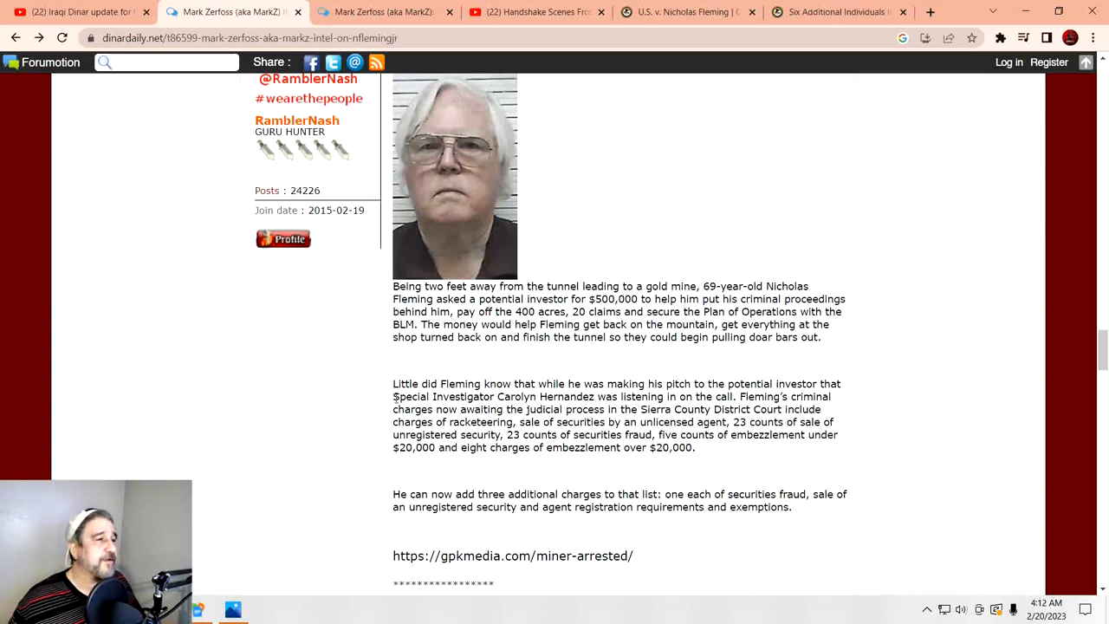
{"action": "left_click_drag", "start_coordinate": [397, 395], "coordinate": [595, 395]}
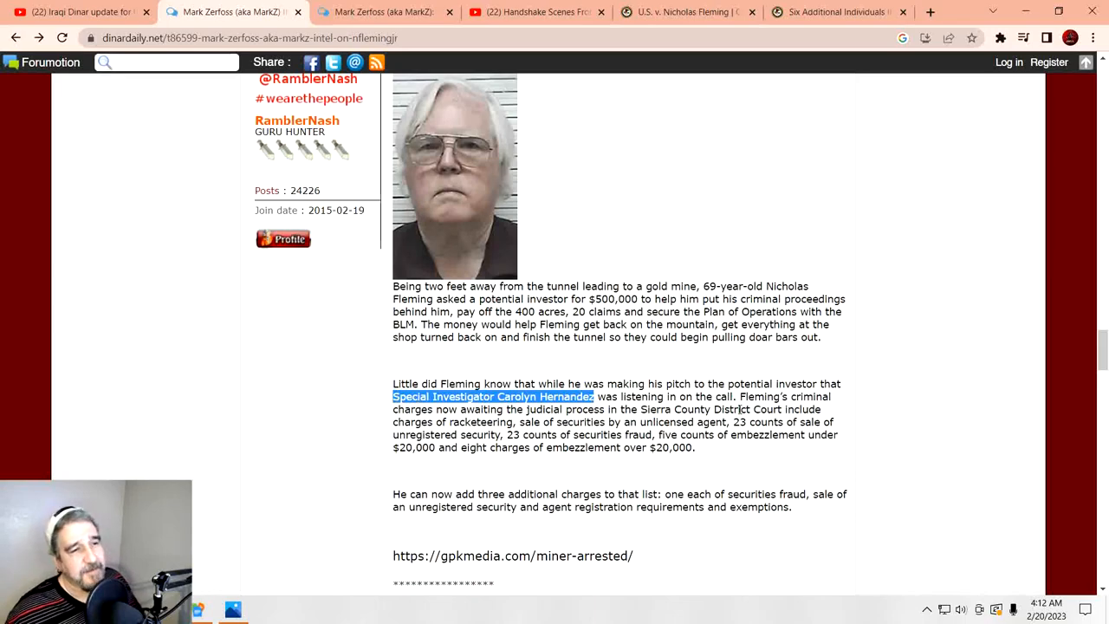
{"action": "scroll", "scroll_direction": "up", "scroll_amount": 3}
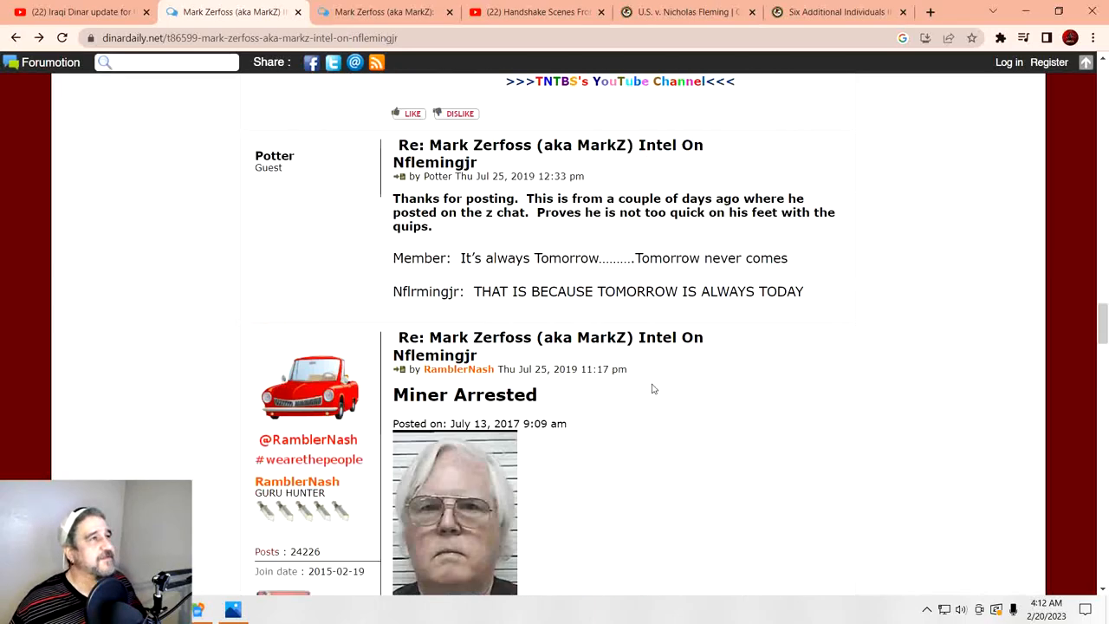
{"action": "scroll", "scroll_direction": "down", "scroll_amount": 3}
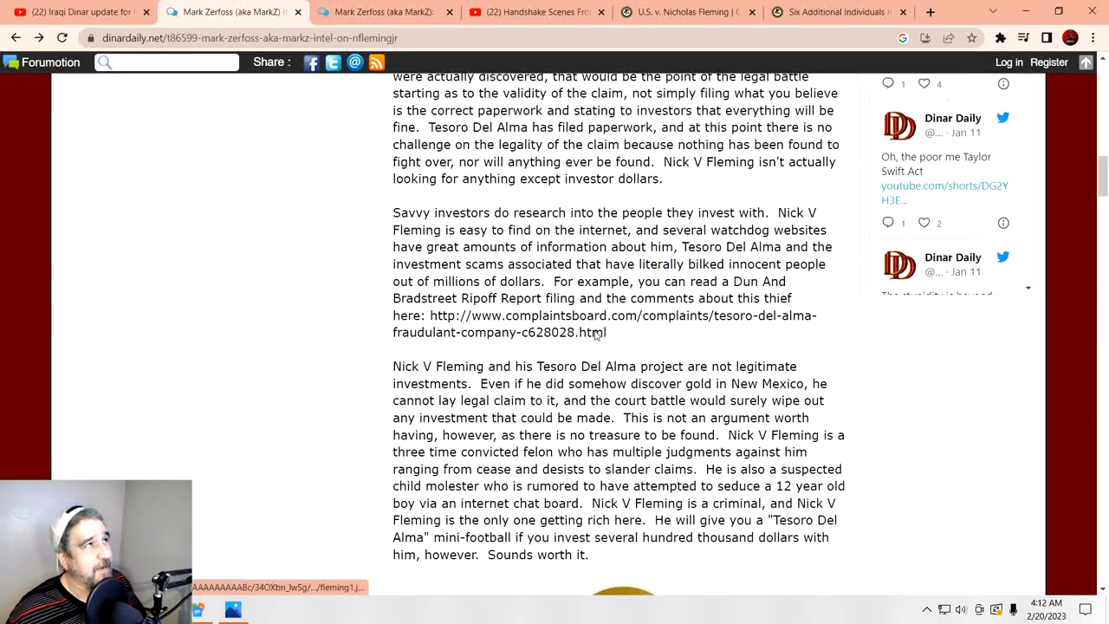
{"action": "scroll", "scroll_direction": "up", "scroll_amount": 3}
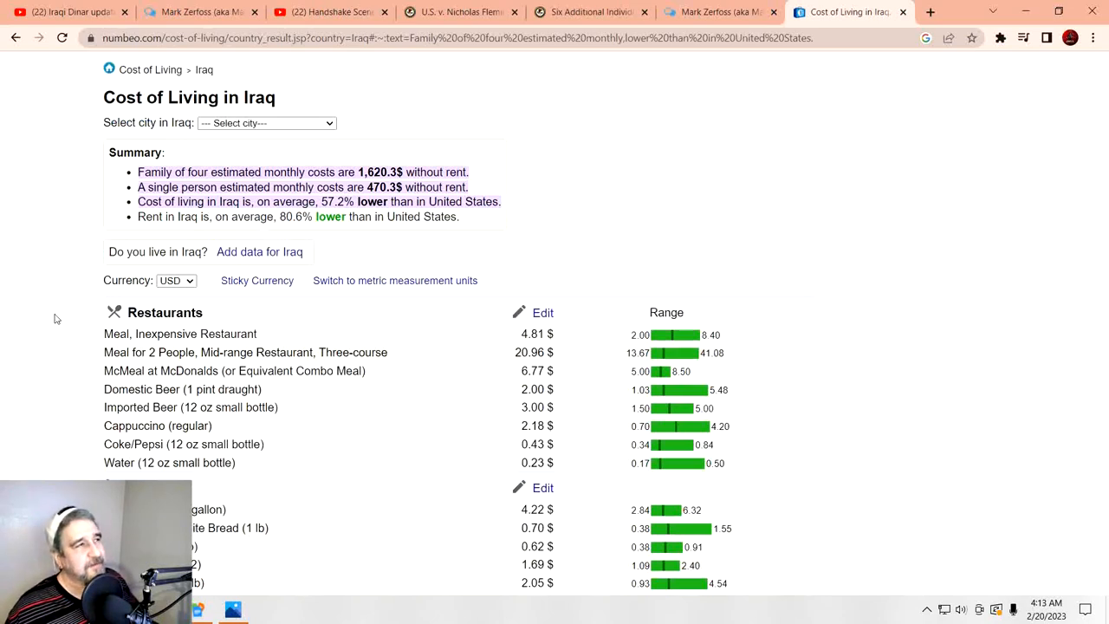
{"action": "mouse_move", "coordinate": [163, 270]}
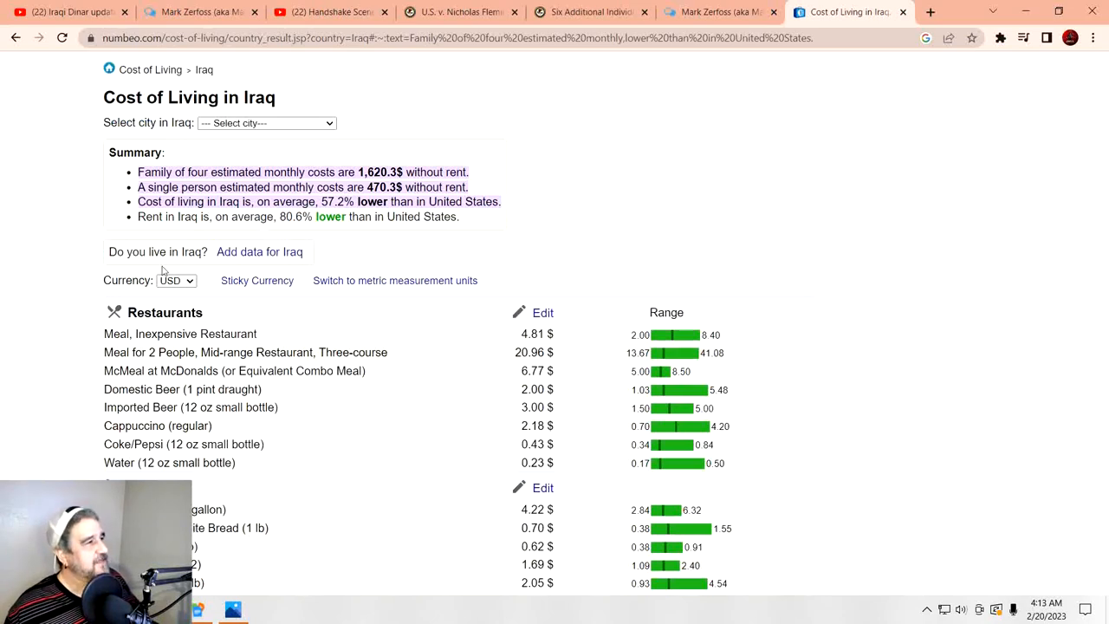
{"action": "mouse_move", "coordinate": [426, 381]}
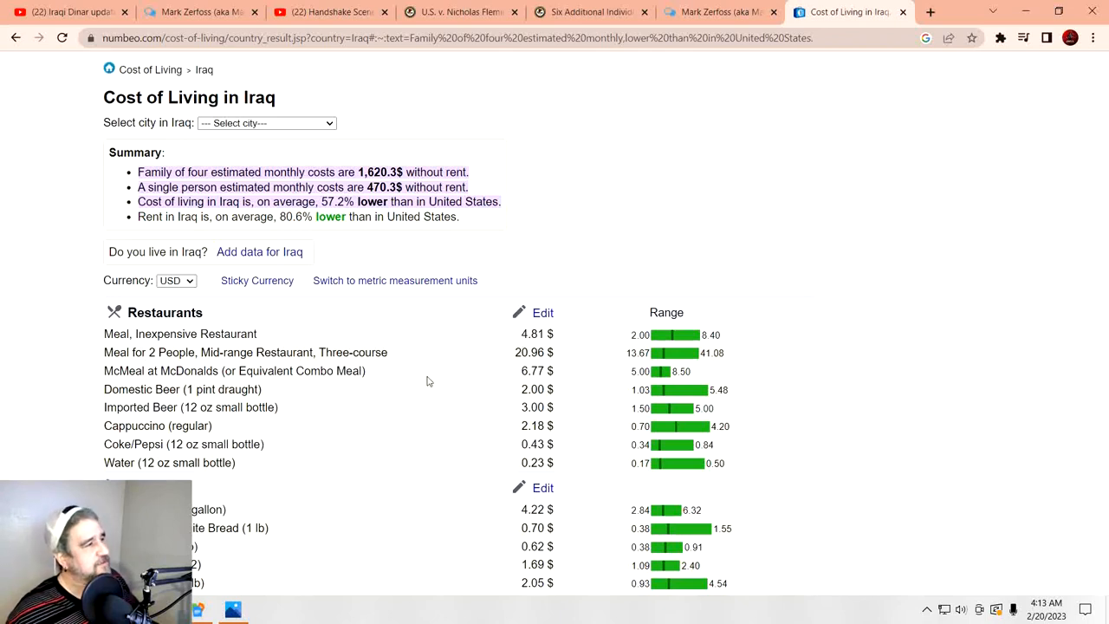
{"action": "mouse_move", "coordinate": [506, 354]}
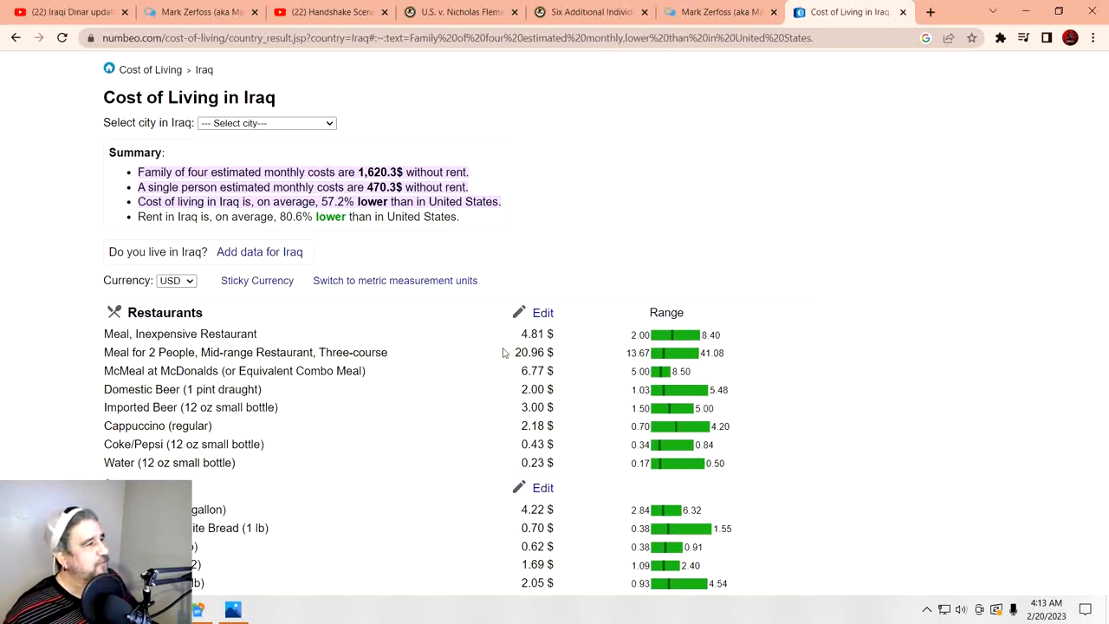
{"action": "mouse_move", "coordinate": [468, 358]}
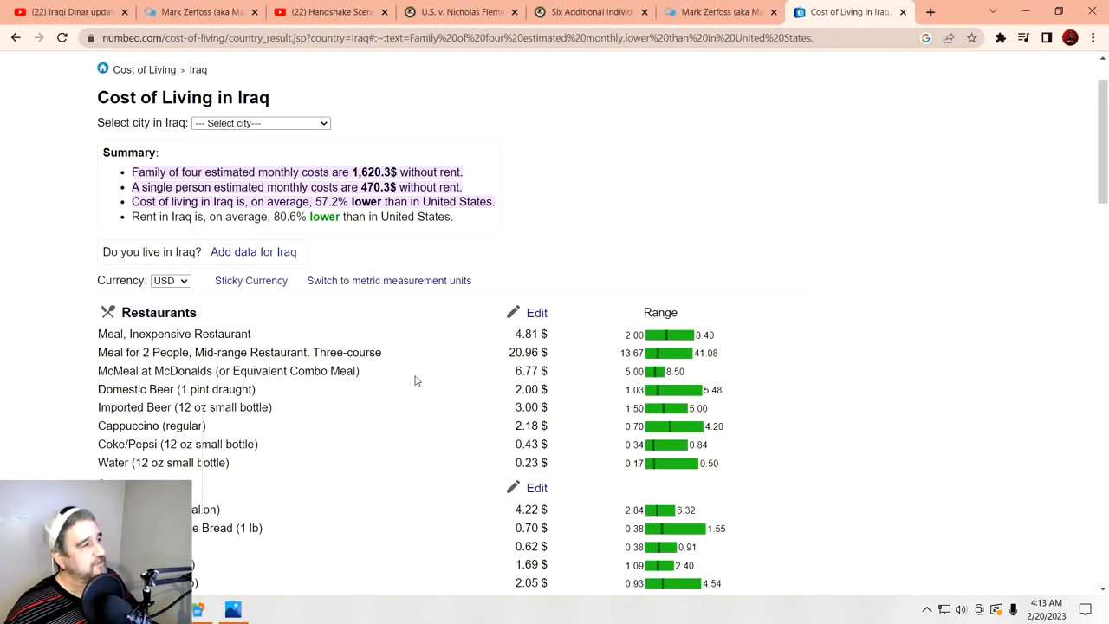
{"action": "mouse_move", "coordinate": [459, 379]}
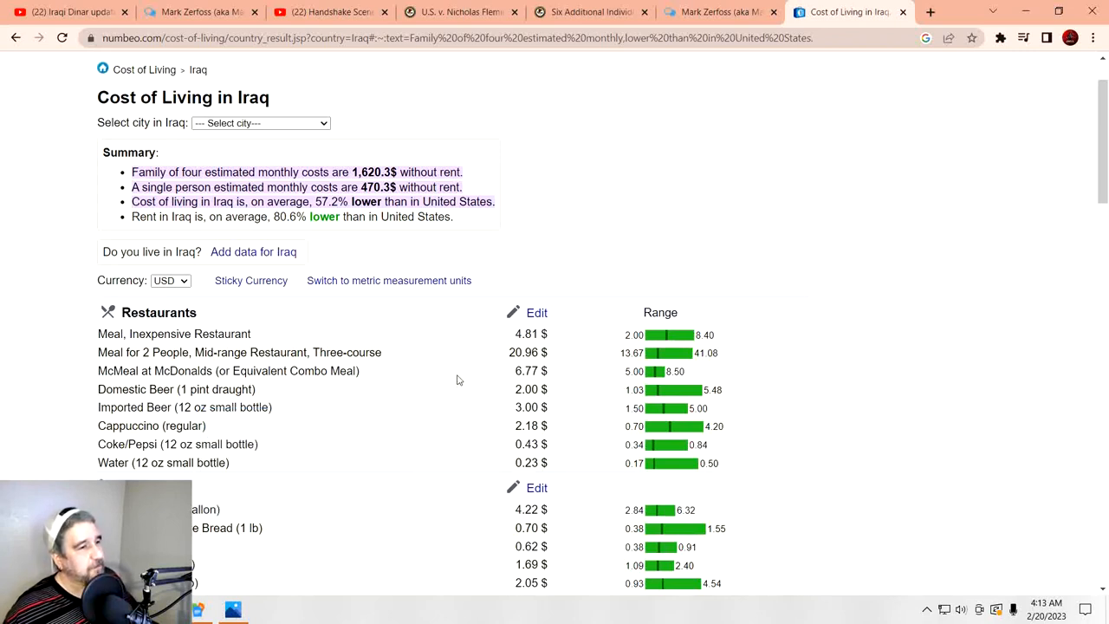
{"action": "mouse_move", "coordinate": [472, 388]}
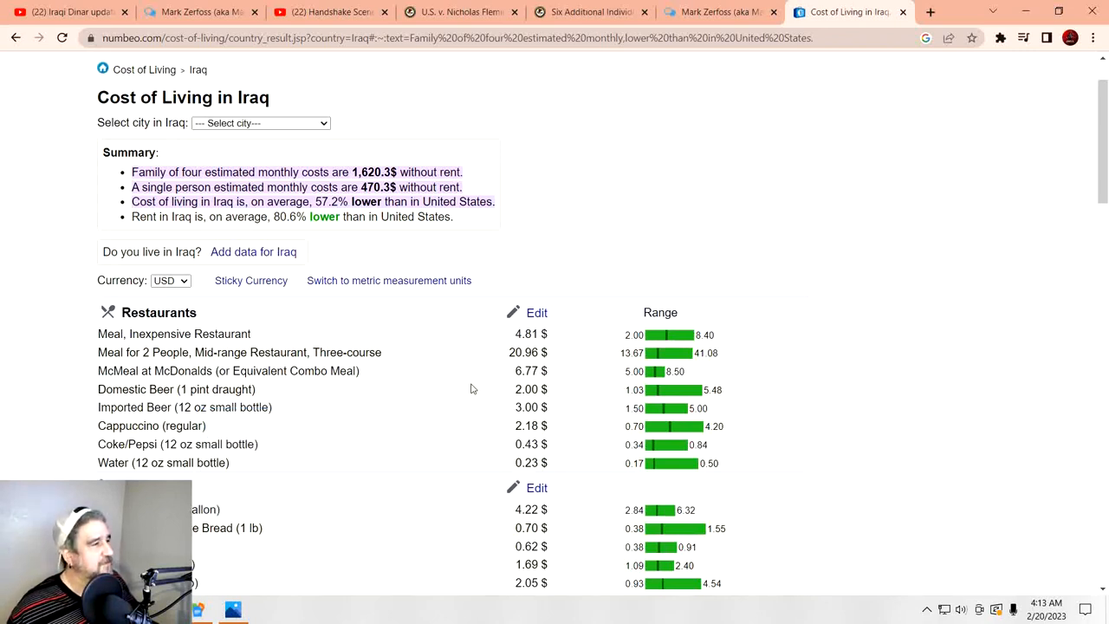
{"action": "mouse_move", "coordinate": [485, 398]}
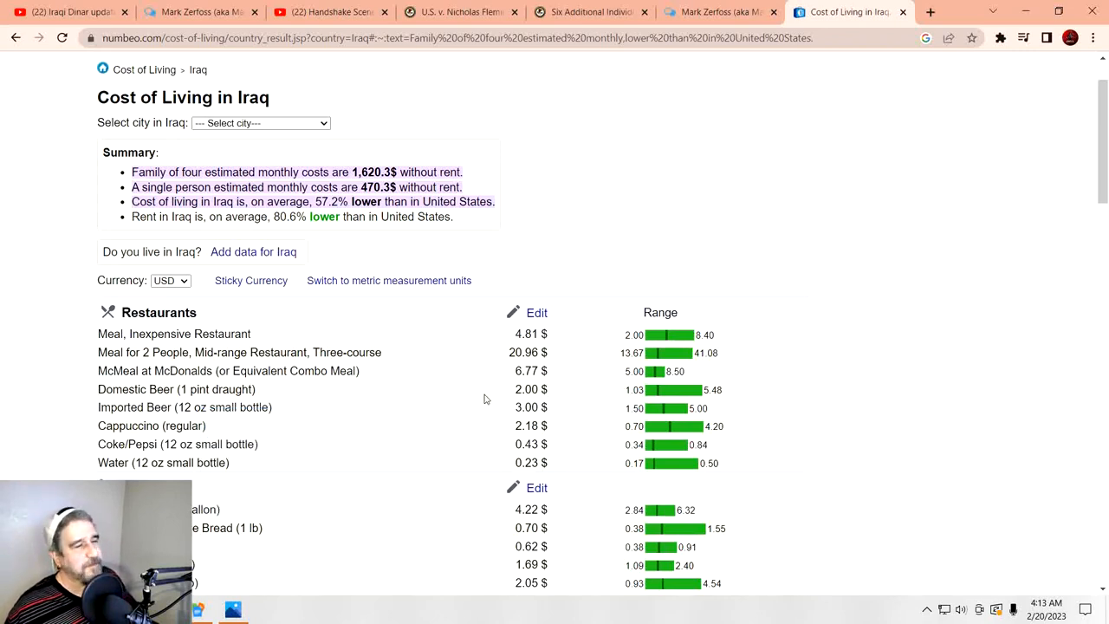
{"action": "mouse_move", "coordinate": [488, 412]}
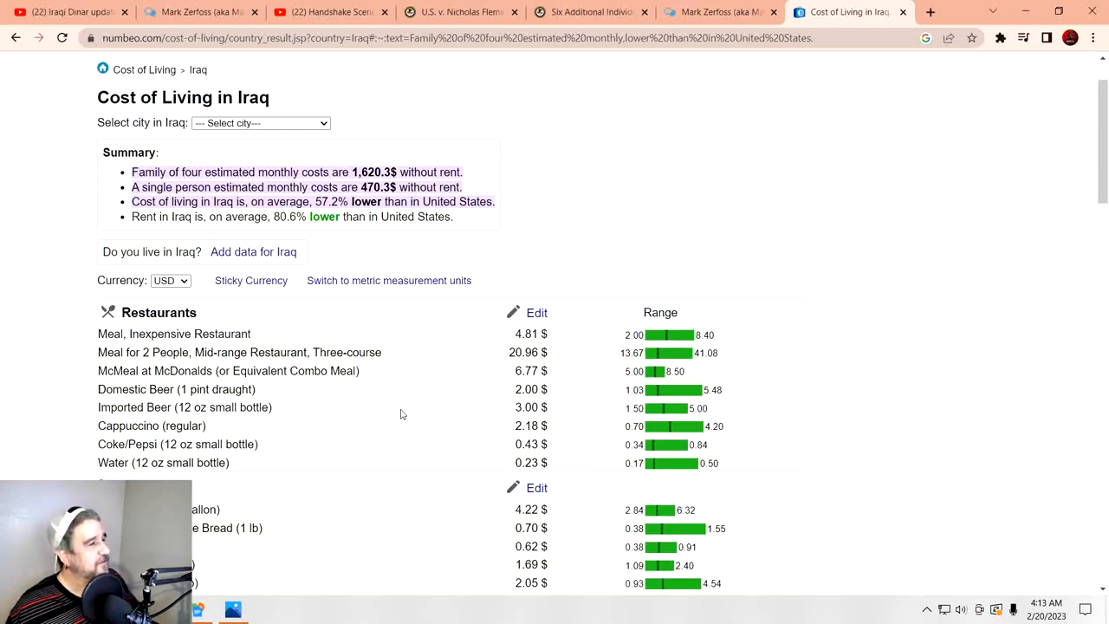
Step: Scroll past Markets to Iraq's Transportation and Utilities price sections
{"action": "scroll", "scroll_direction": "down", "scroll_amount": 3}
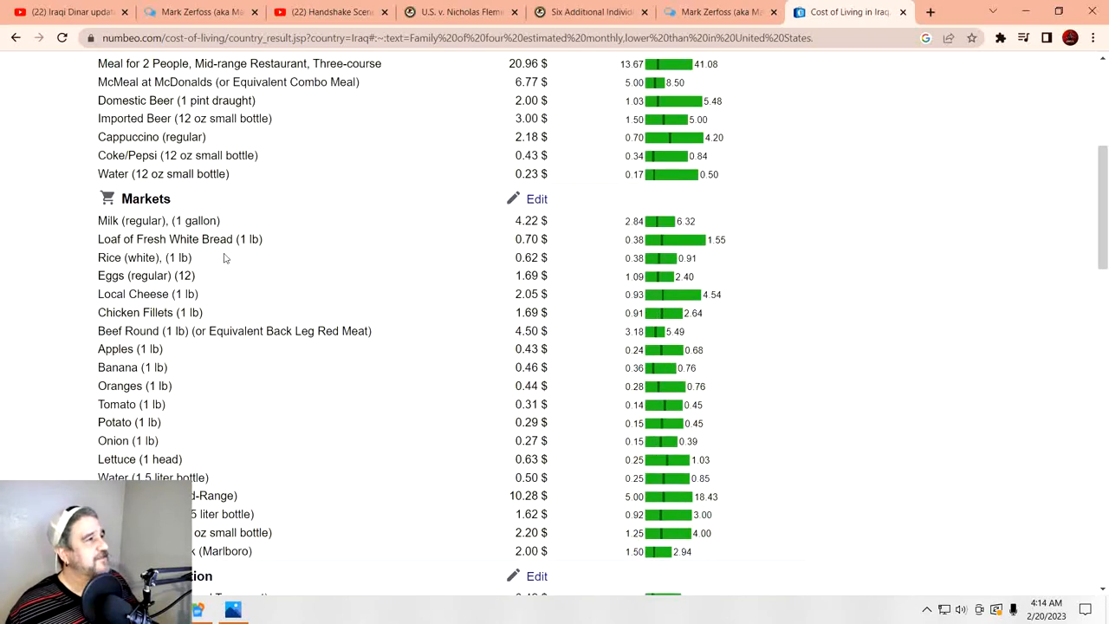
{"action": "mouse_move", "coordinate": [292, 258]}
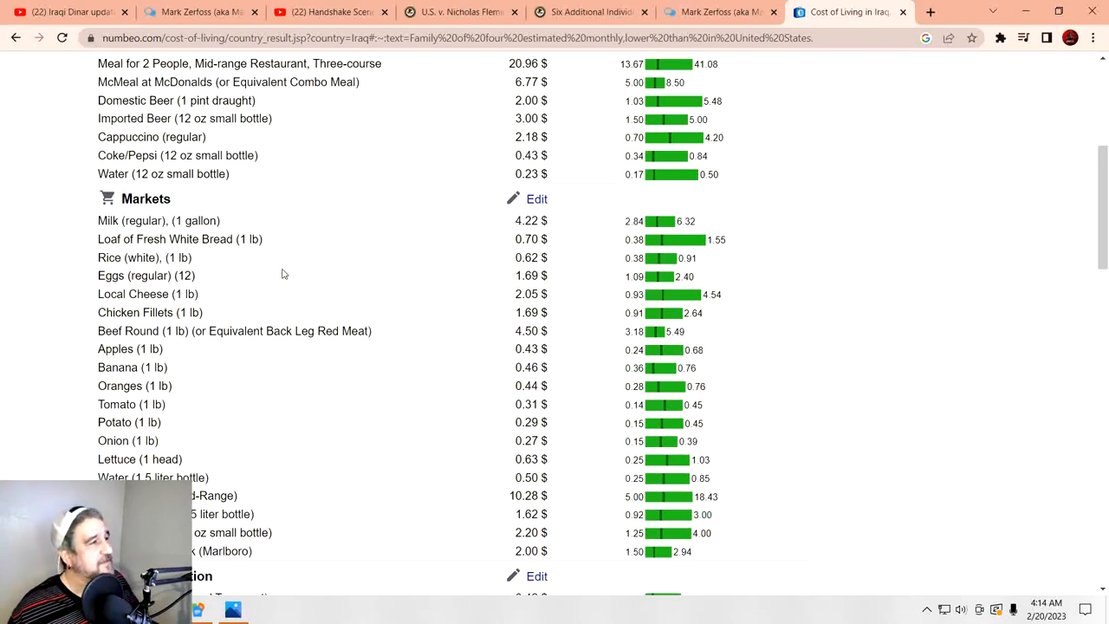
{"action": "mouse_move", "coordinate": [280, 288]}
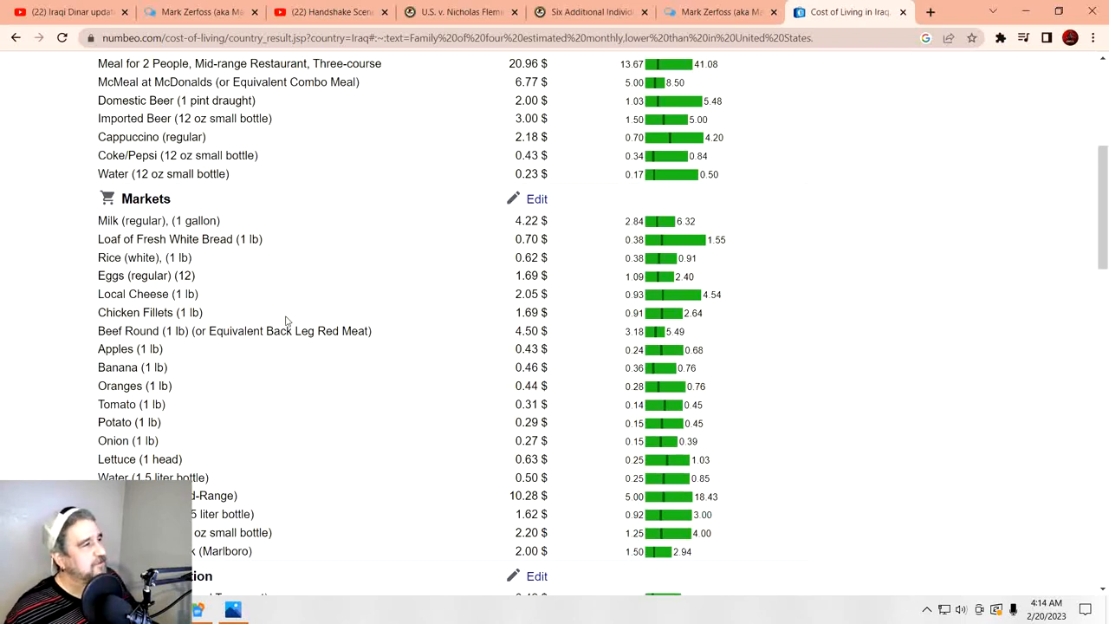
{"action": "mouse_move", "coordinate": [421, 338]}
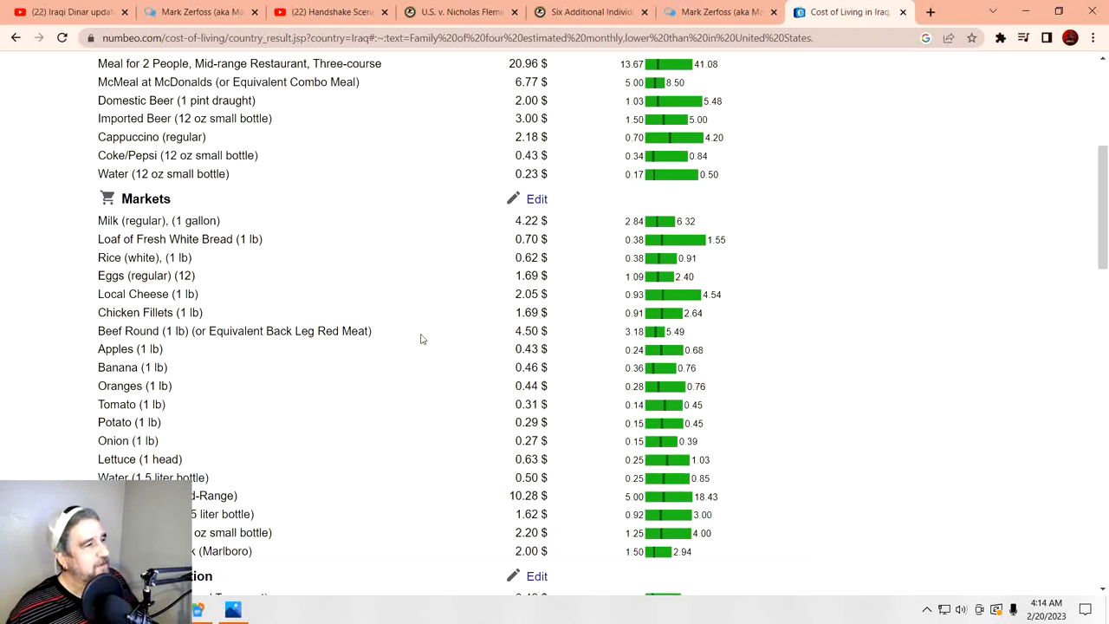
{"action": "mouse_move", "coordinate": [386, 359]}
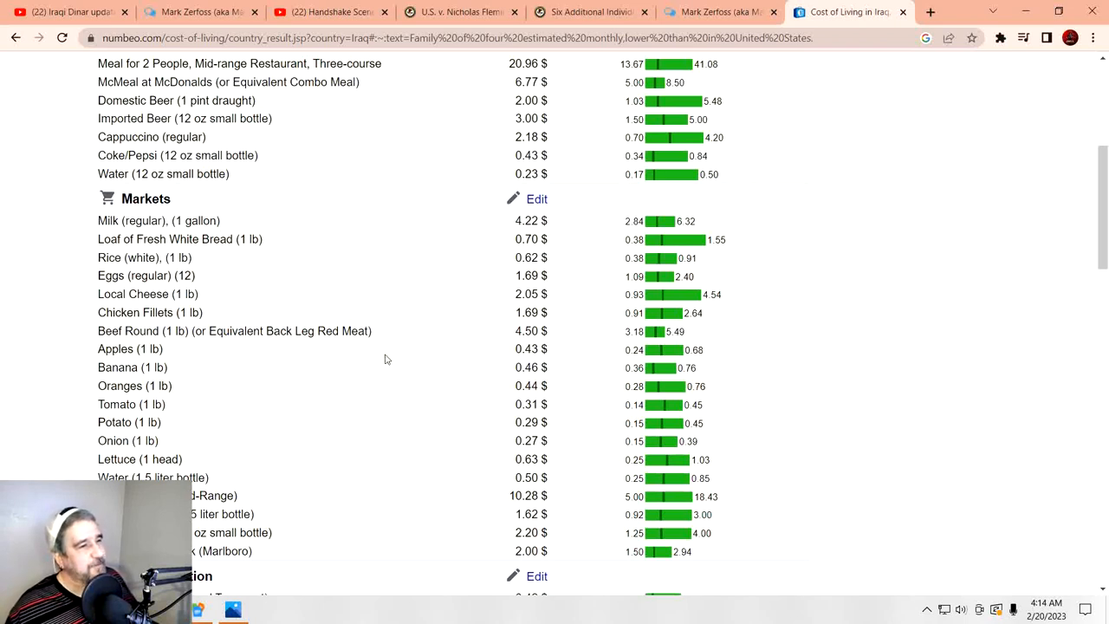
{"action": "mouse_move", "coordinate": [316, 426]}
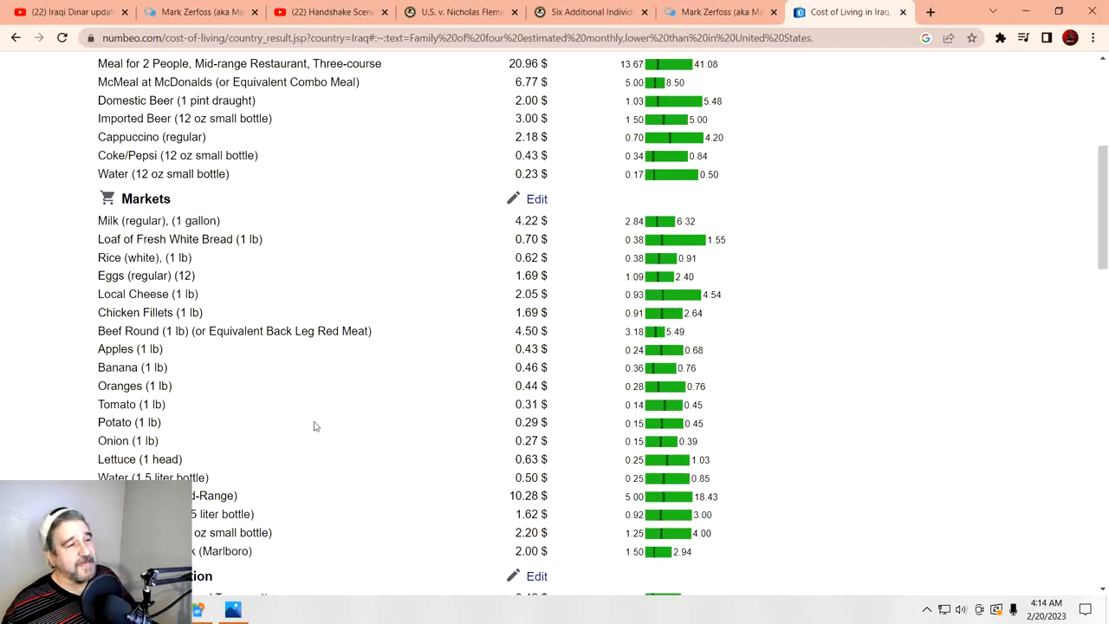
{"action": "mouse_move", "coordinate": [322, 253]}
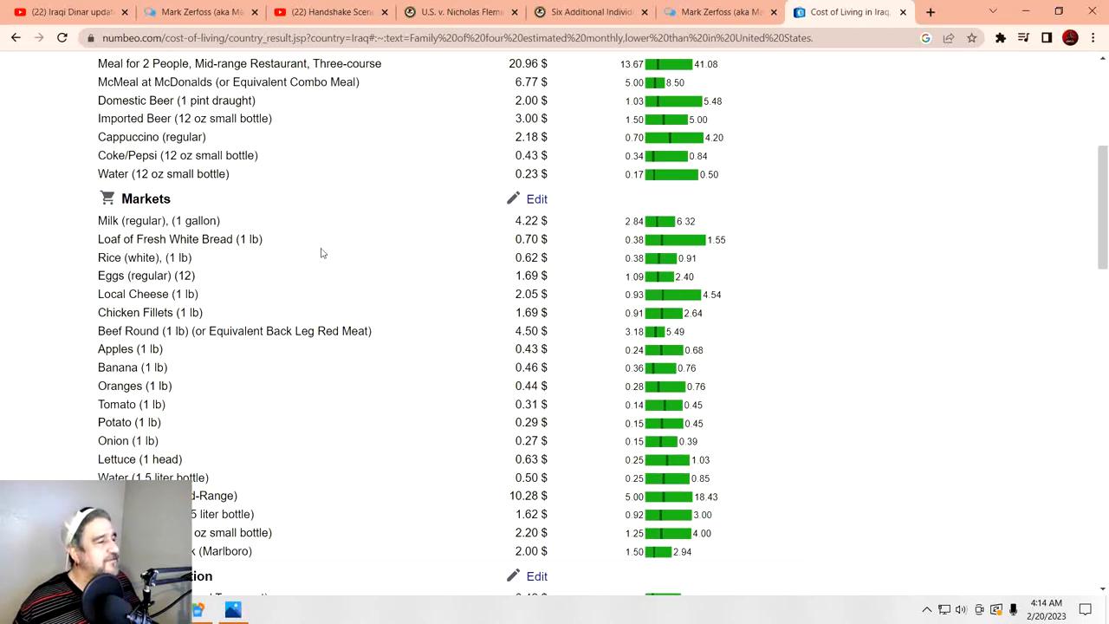
{"action": "mouse_move", "coordinate": [264, 378]}
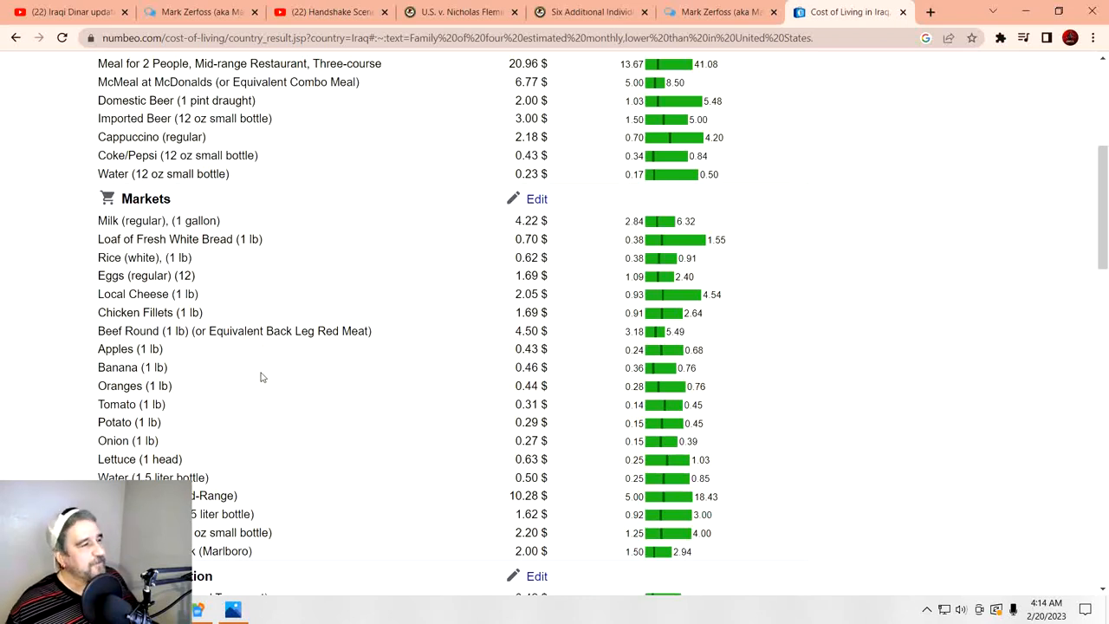
{"action": "scroll", "scroll_direction": "down", "scroll_amount": 3}
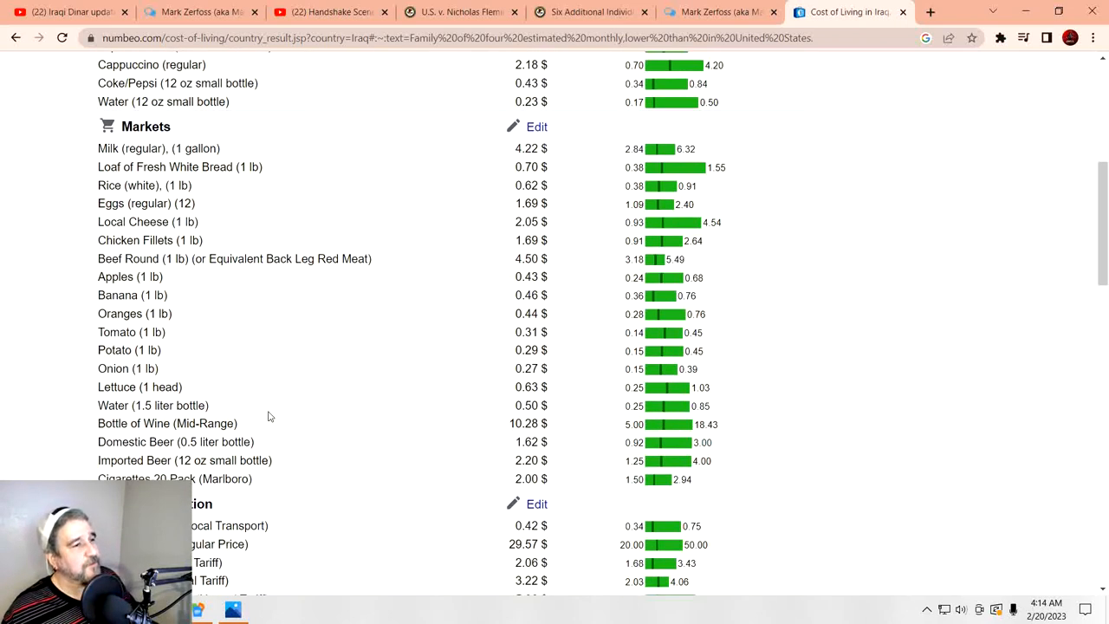
{"action": "scroll", "scroll_direction": "down", "scroll_amount": 3}
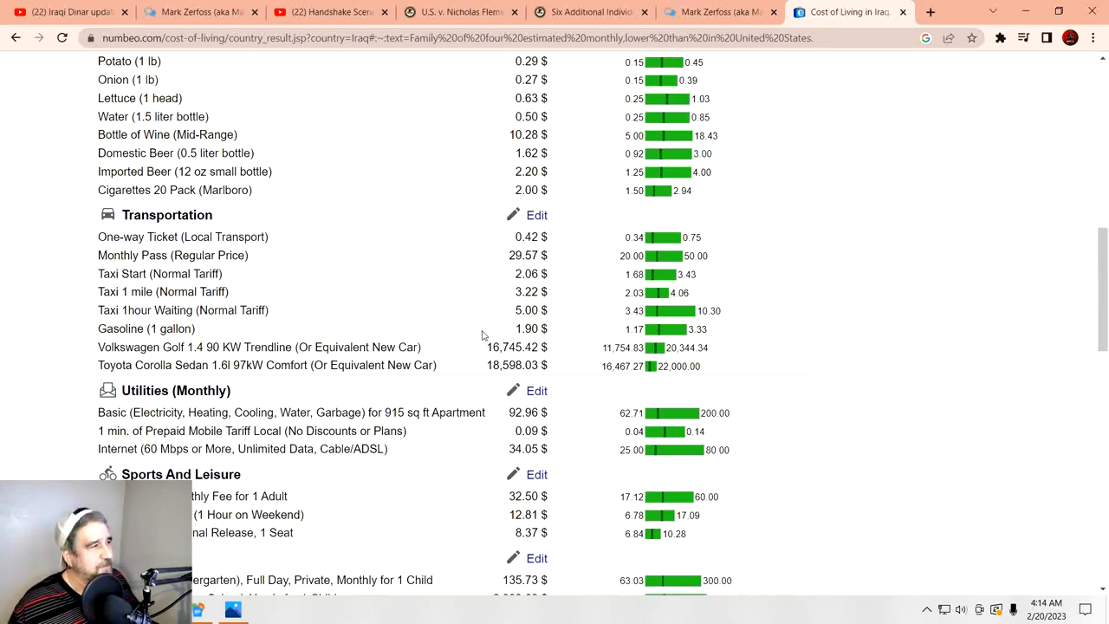
{"action": "mouse_move", "coordinate": [459, 349]}
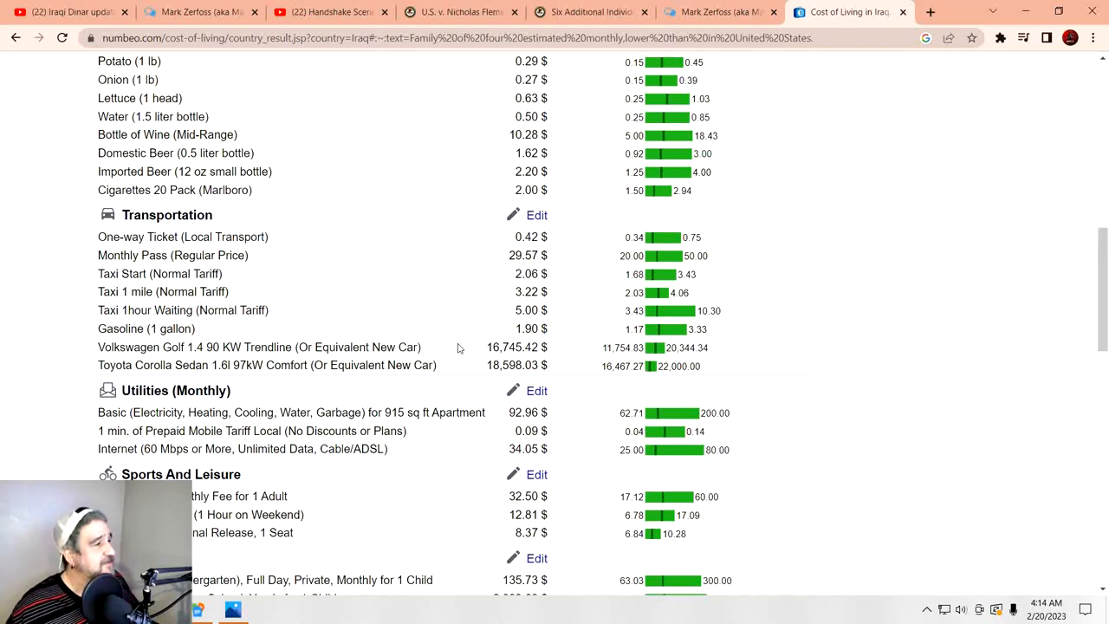
Step: Scroll to Rent Per Month, Buy Apartment Price, Salaries And Financing and the data summary at the bottom
{"action": "scroll", "scroll_direction": "down", "scroll_amount": 3}
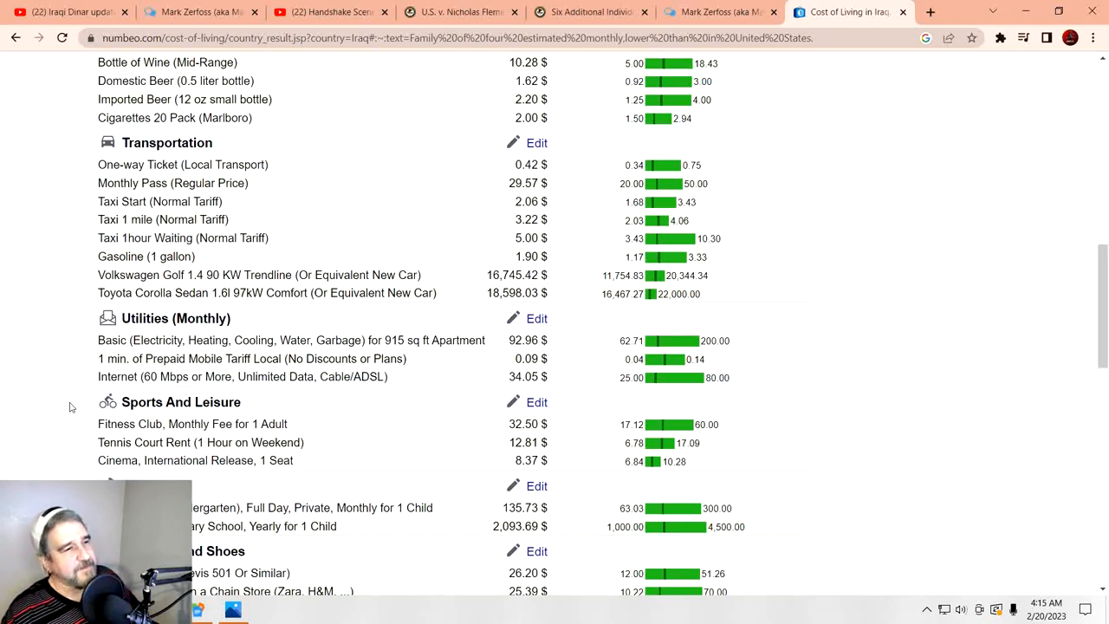
{"action": "scroll", "scroll_direction": "down", "scroll_amount": 3}
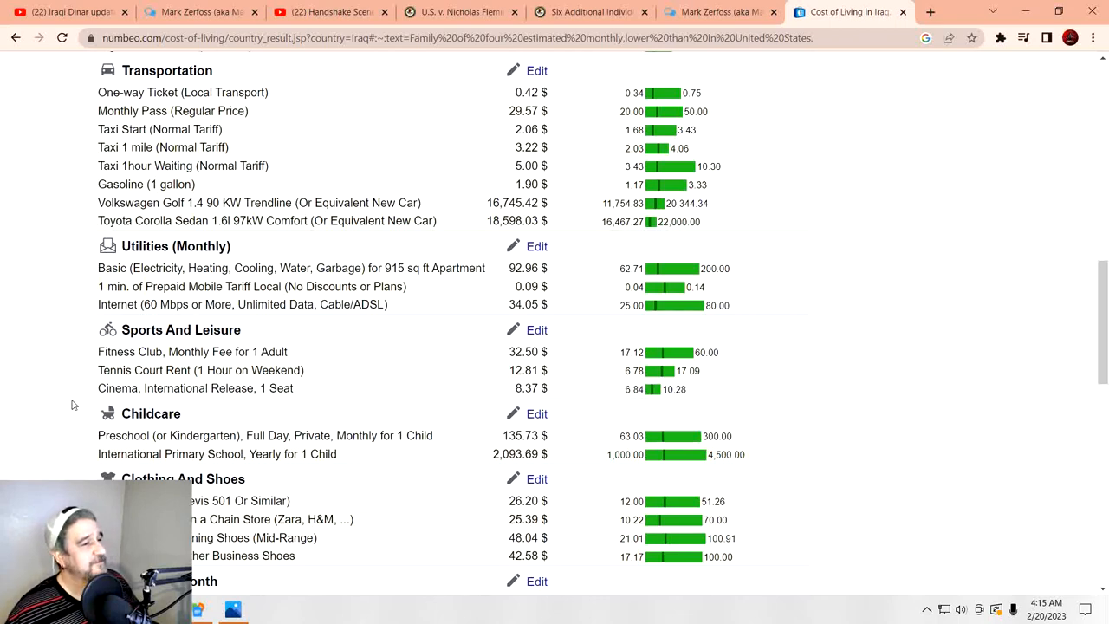
{"action": "scroll", "scroll_direction": "down", "scroll_amount": 3}
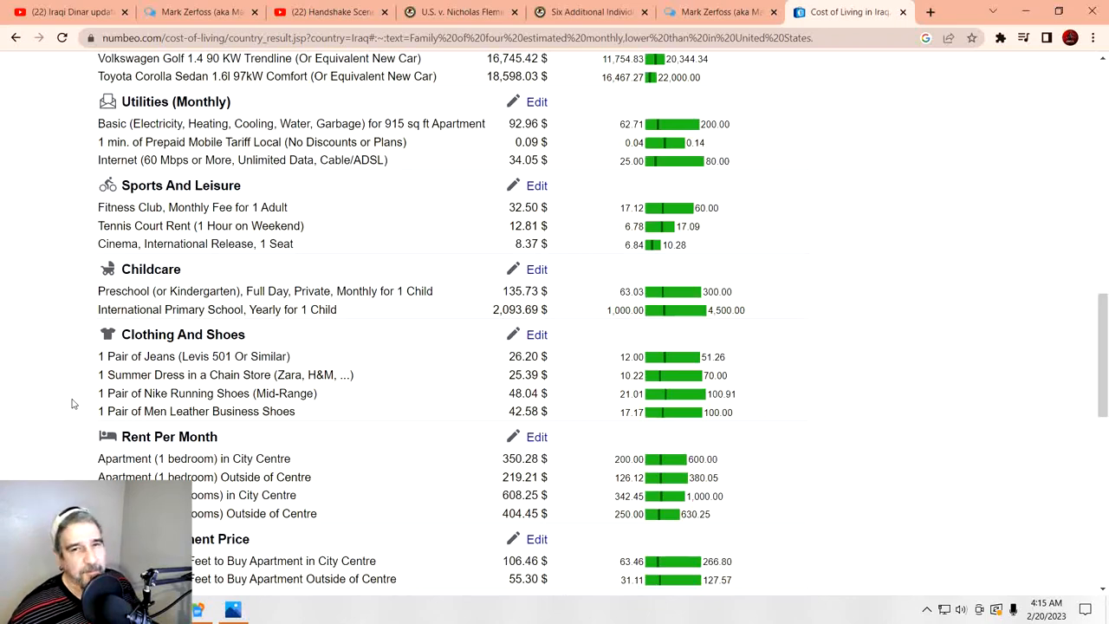
{"action": "scroll", "scroll_direction": "down", "scroll_amount": 3}
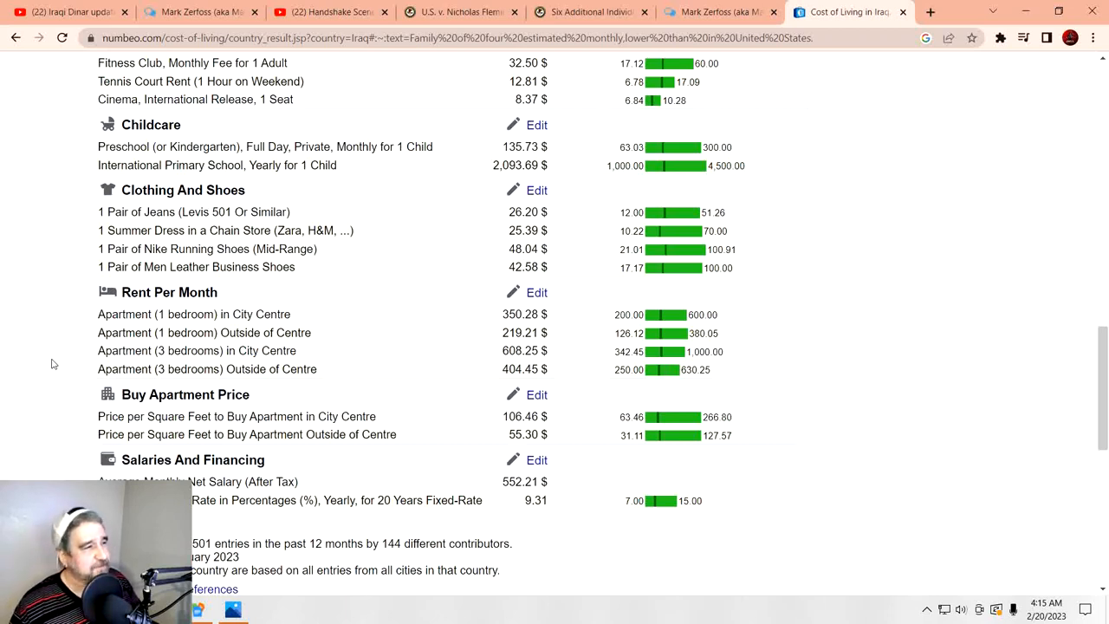
{"action": "scroll", "scroll_direction": "down", "scroll_amount": 3}
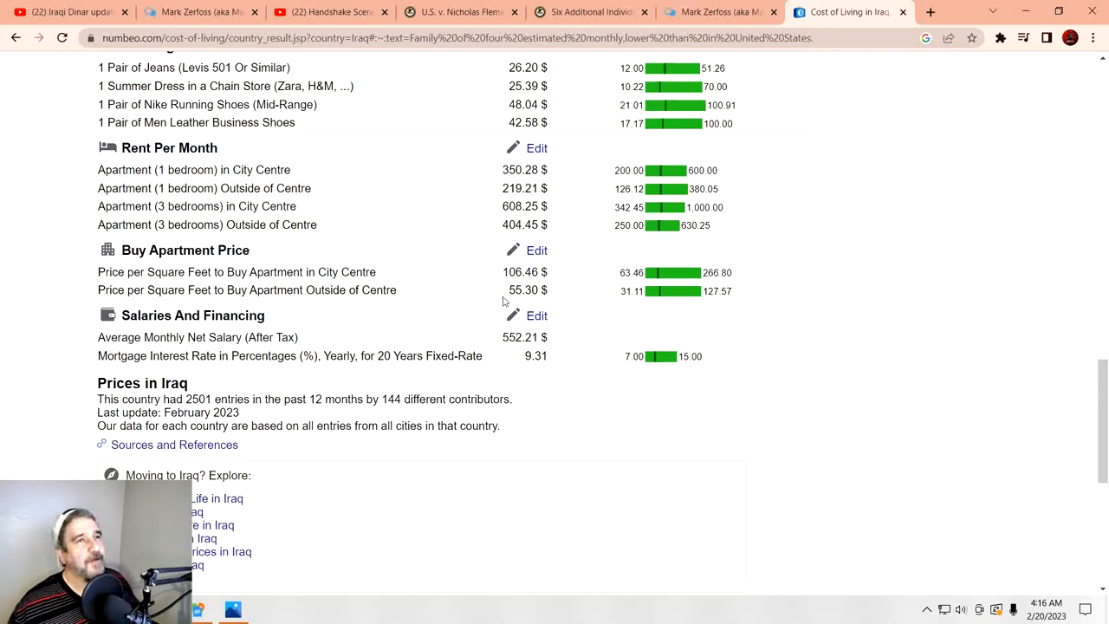
Step: Return to the dinar update video and read further down the comments, including the RV-23 remark
{"action": "left_click", "coordinate": [229, 10]}
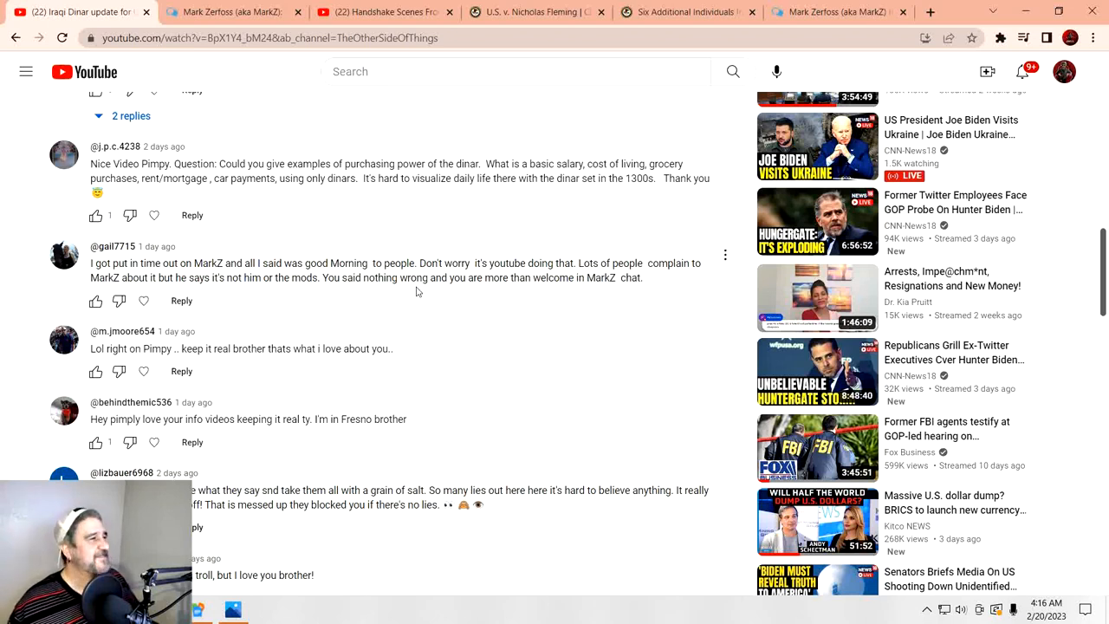
{"action": "mouse_move", "coordinate": [433, 302]}
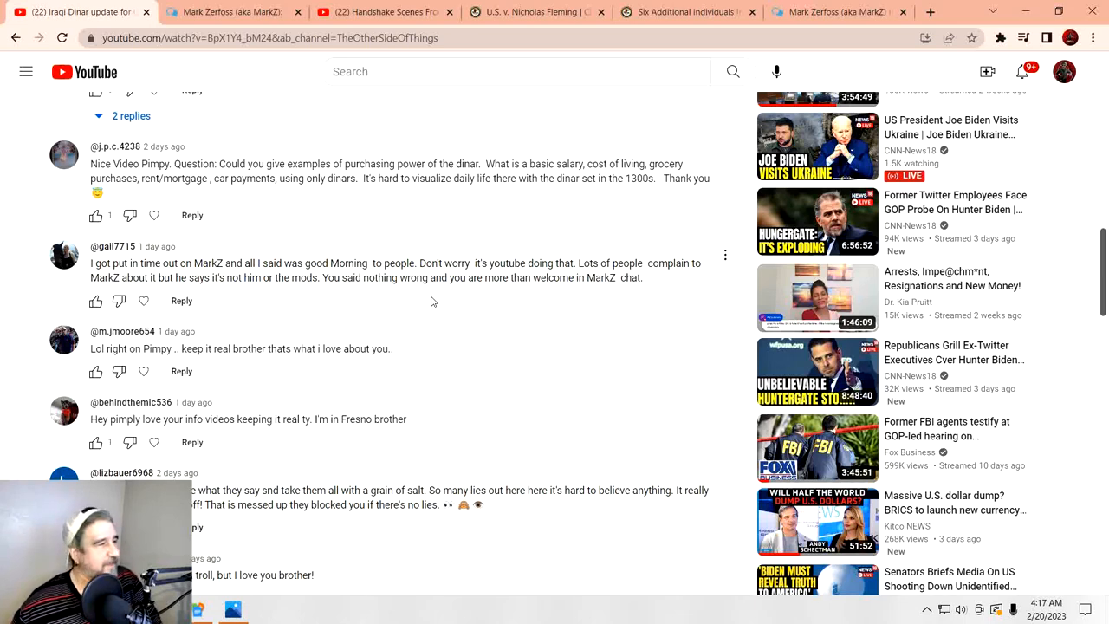
{"action": "scroll", "scroll_direction": "down", "scroll_amount": 3}
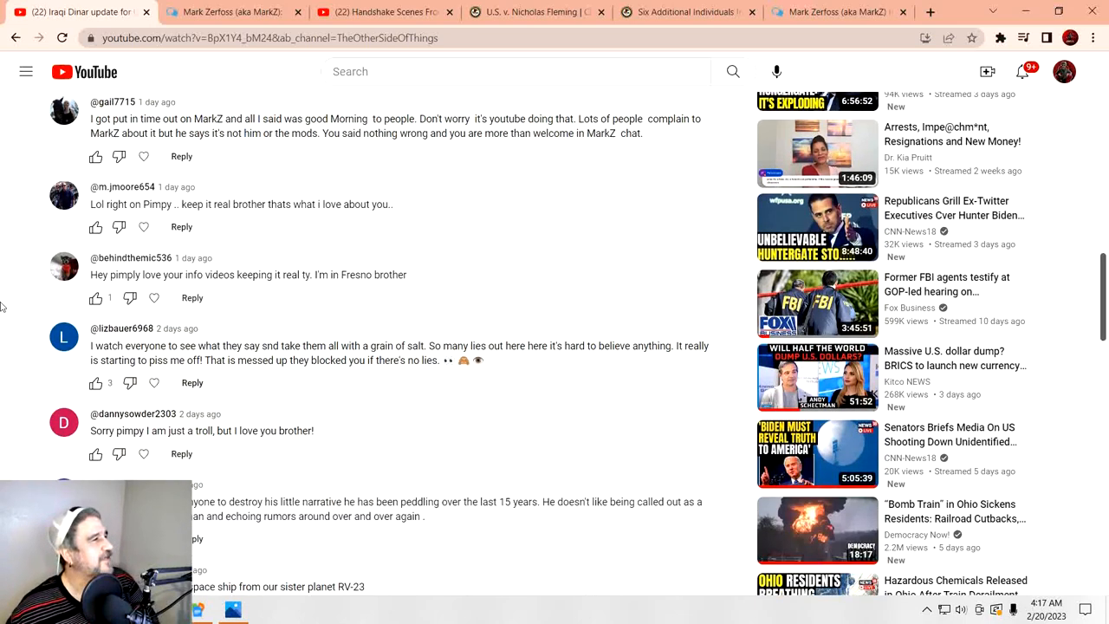
{"action": "scroll", "scroll_direction": "down", "scroll_amount": 3}
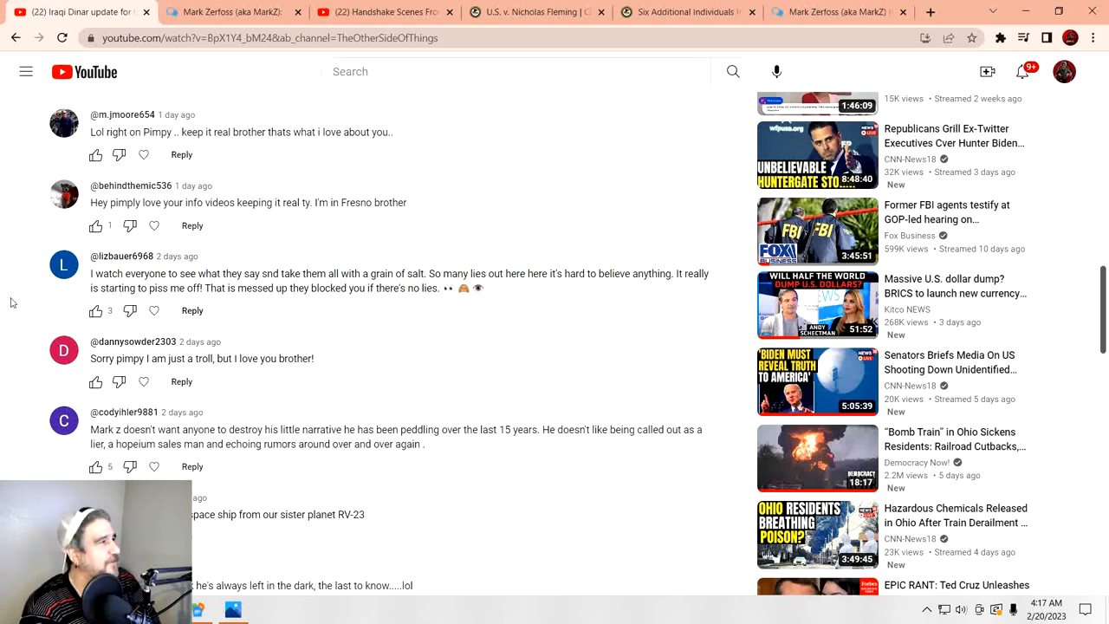
{"action": "scroll", "scroll_direction": "down", "scroll_amount": 3}
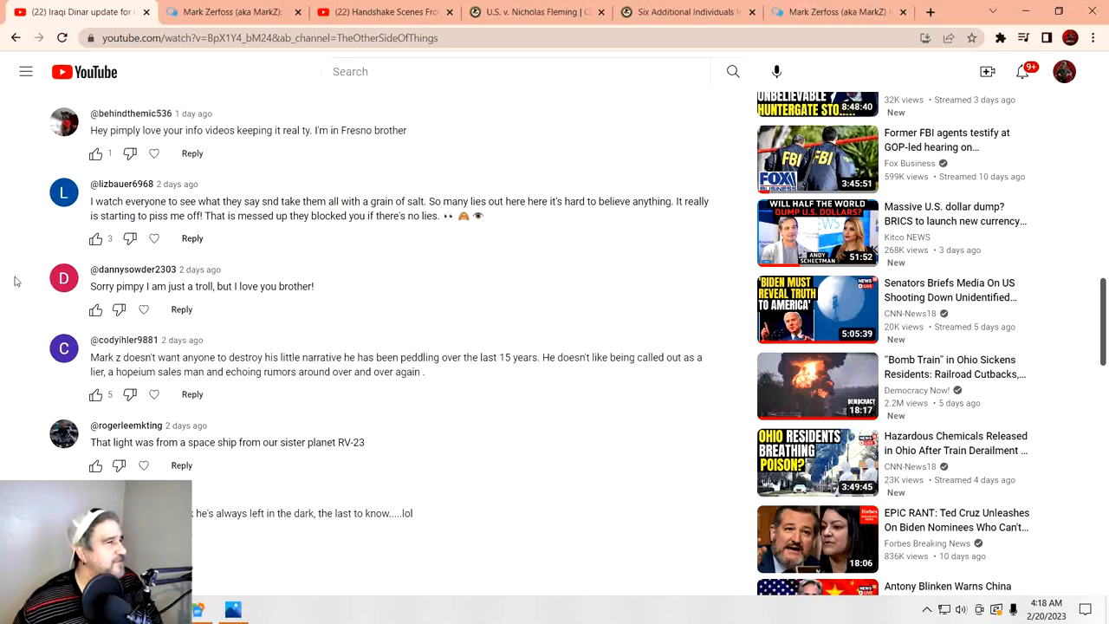
{"action": "scroll", "scroll_direction": "down", "scroll_amount": 3}
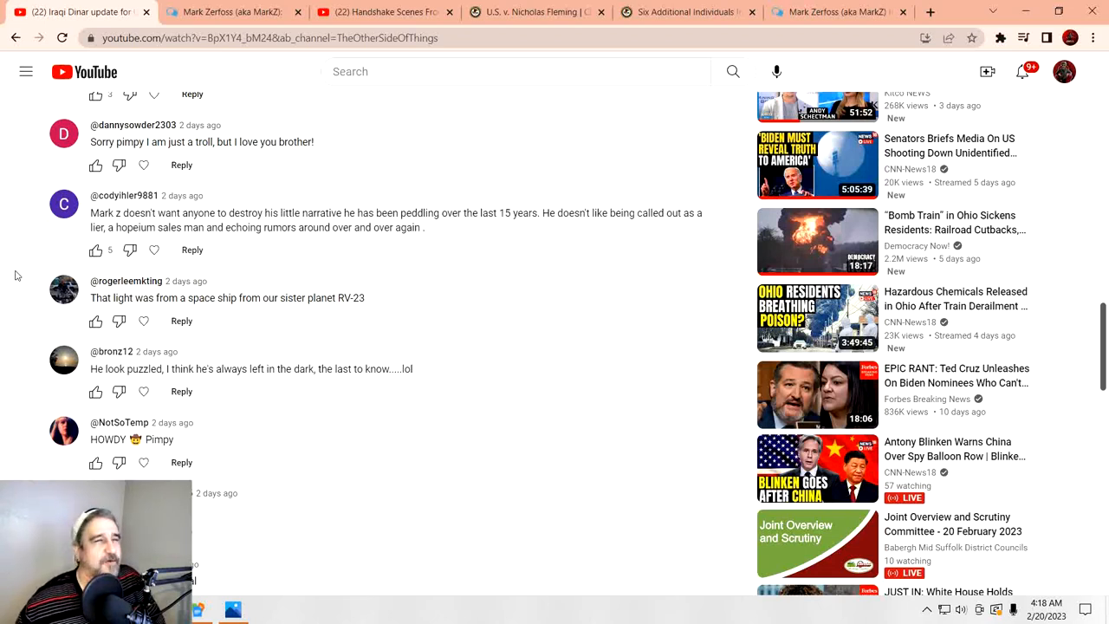
Step: Show the 7/26/19 MarkZ '800 numbers over the weekend' thread and reach his quoted statements
{"action": "left_click", "coordinate": [234, 12]}
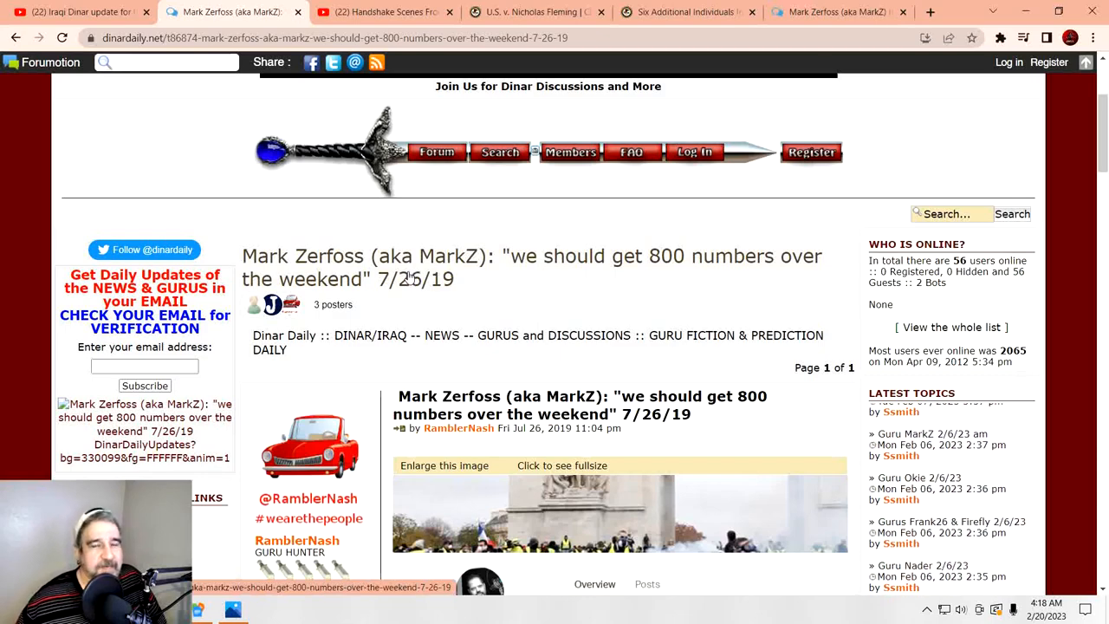
{"action": "scroll", "scroll_direction": "down", "scroll_amount": 3}
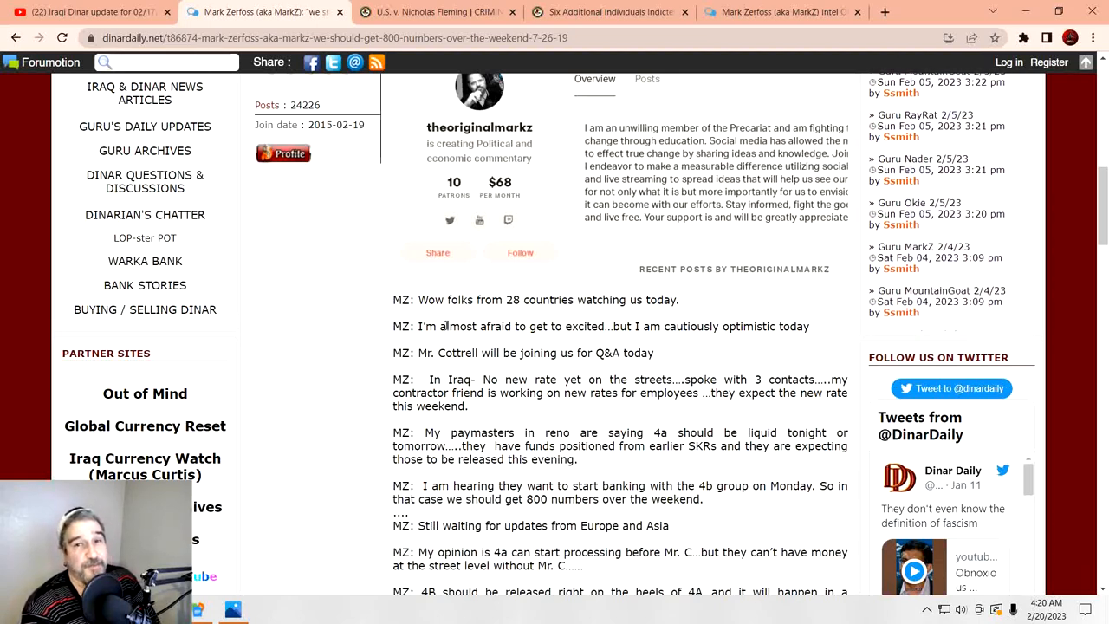
{"action": "scroll", "scroll_direction": "down", "scroll_amount": 3}
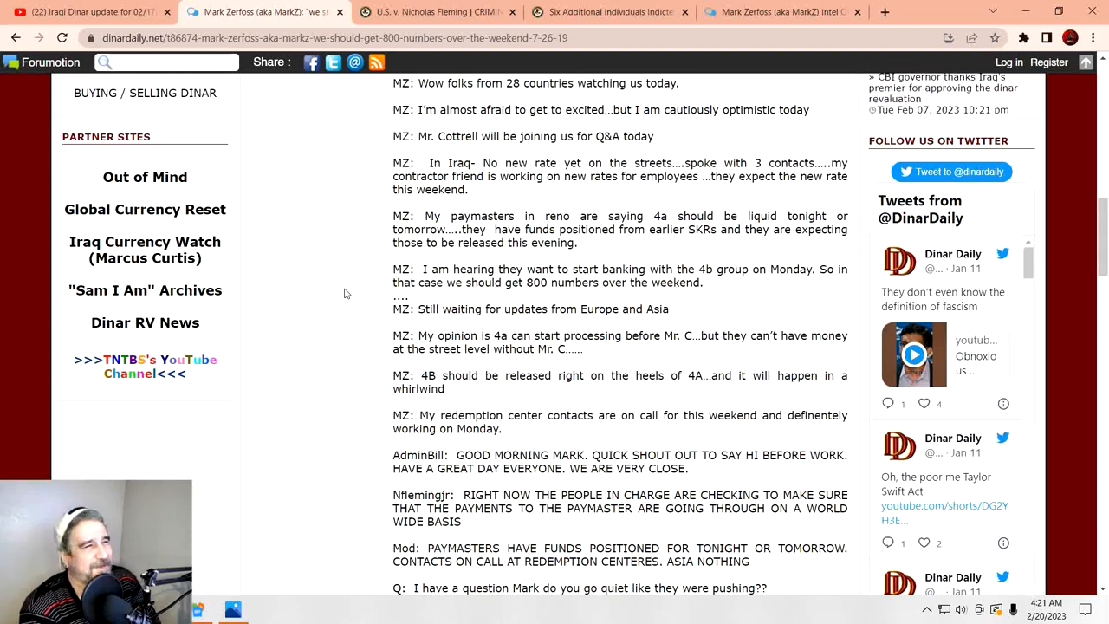
{"action": "mouse_move", "coordinate": [324, 307]}
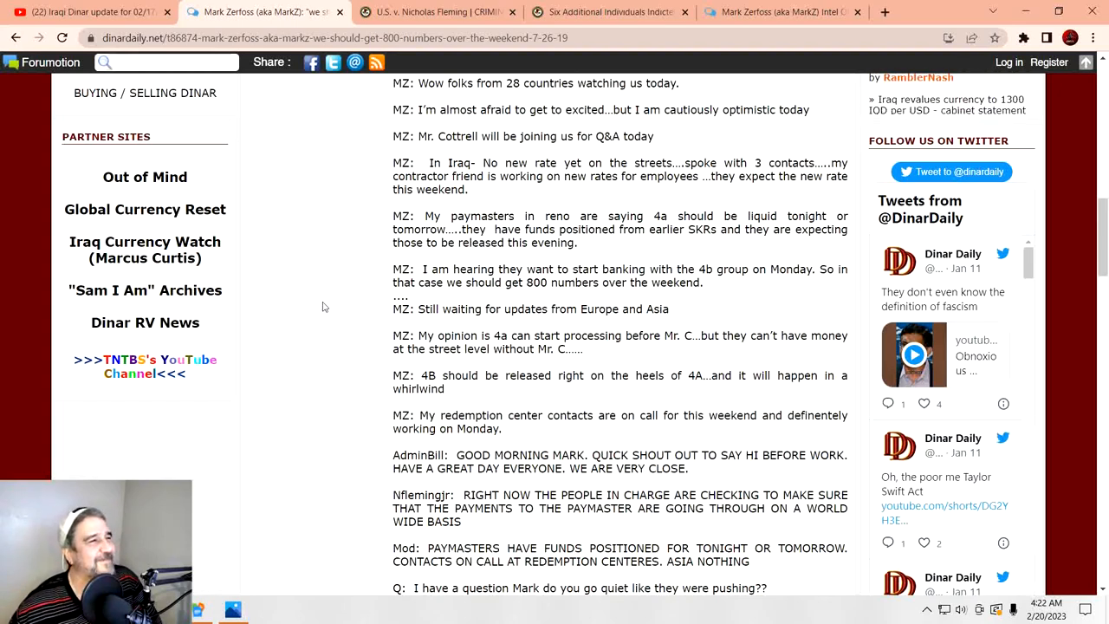
Step: Scroll down the Dinar Daily transcript to the members' death penalty remarks and 'Mr. Cottrell joins at 15:00' note
{"action": "scroll", "scroll_direction": "down", "scroll_amount": 3}
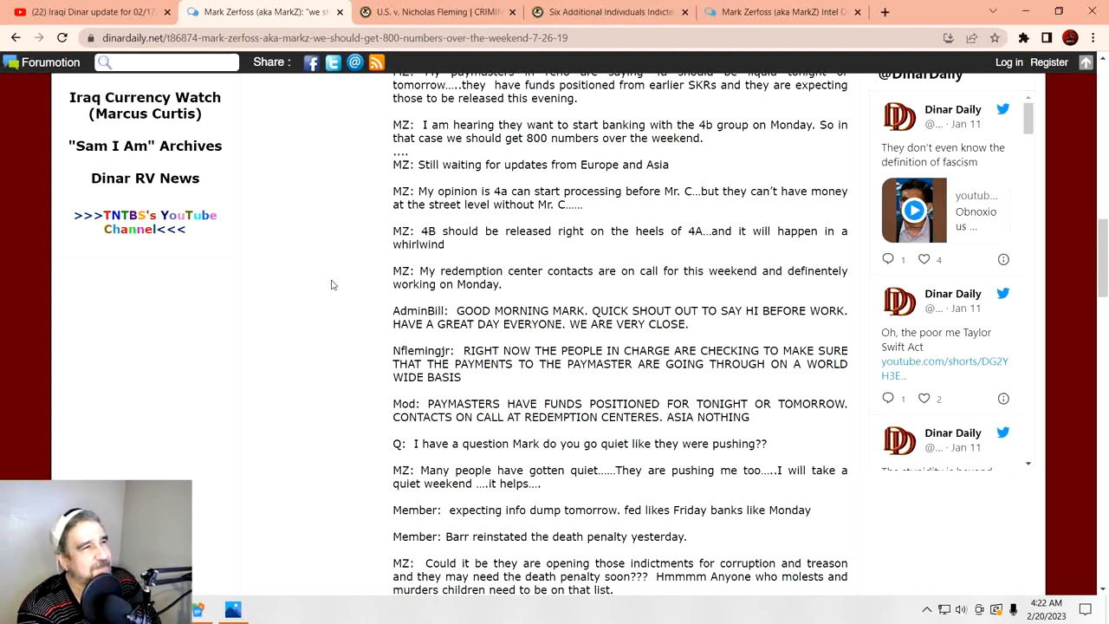
{"action": "scroll", "scroll_direction": "down", "scroll_amount": 3}
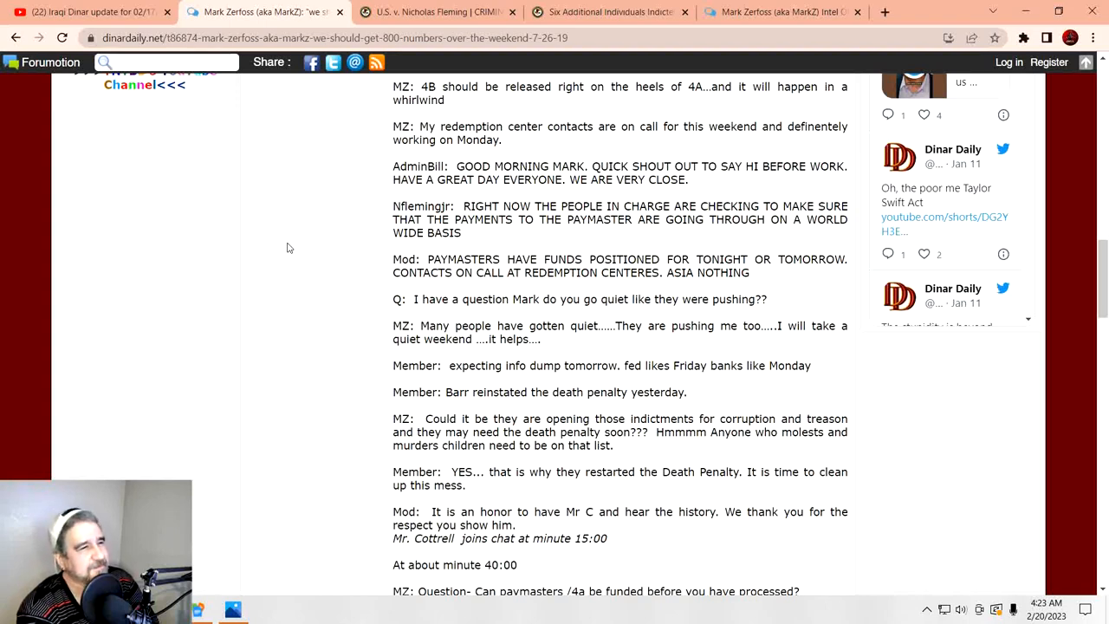
Step: Scroll through the rest of the transcript, then back on YouTube through viewer replies like the RV-23 spaceship remark
{"action": "scroll", "scroll_direction": "down", "scroll_amount": 3}
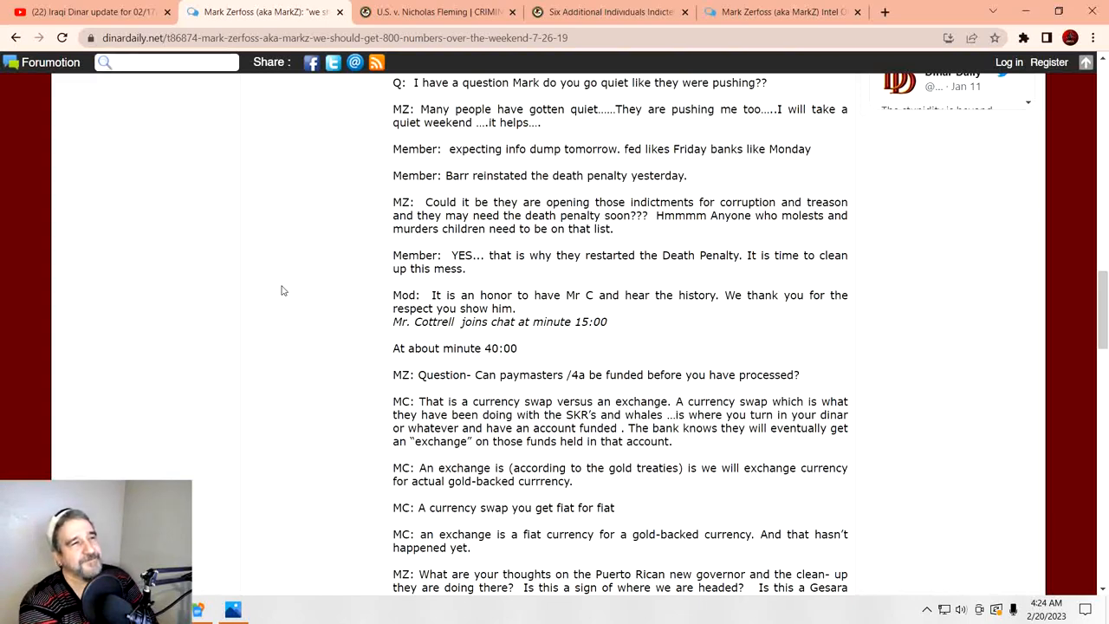
{"action": "scroll", "scroll_direction": "down", "scroll_amount": 3}
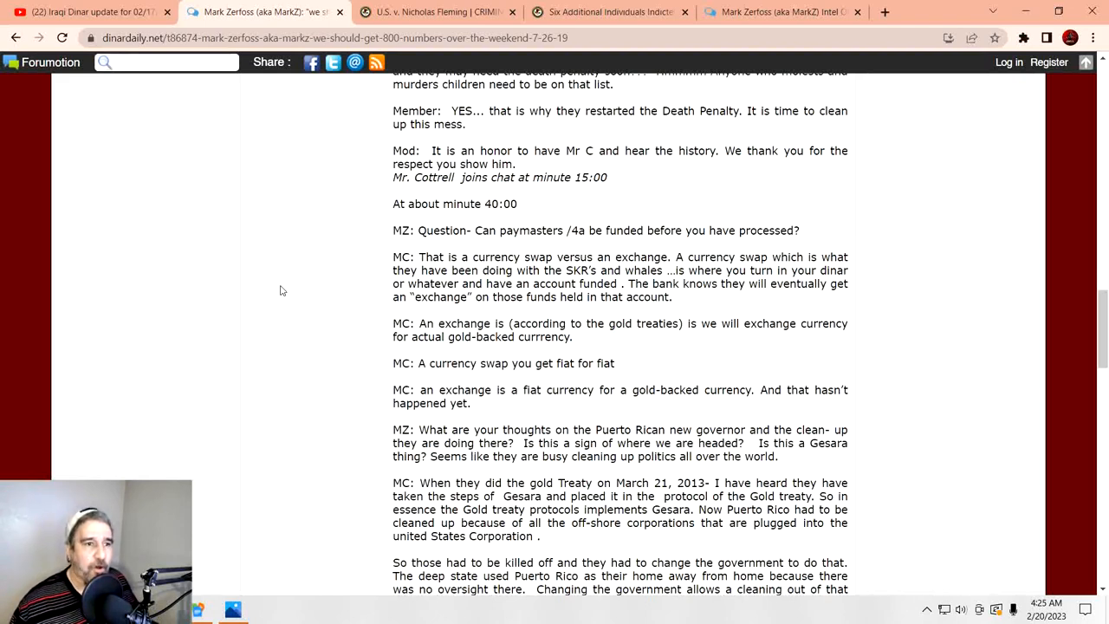
{"action": "mouse_move", "coordinate": [305, 267]}
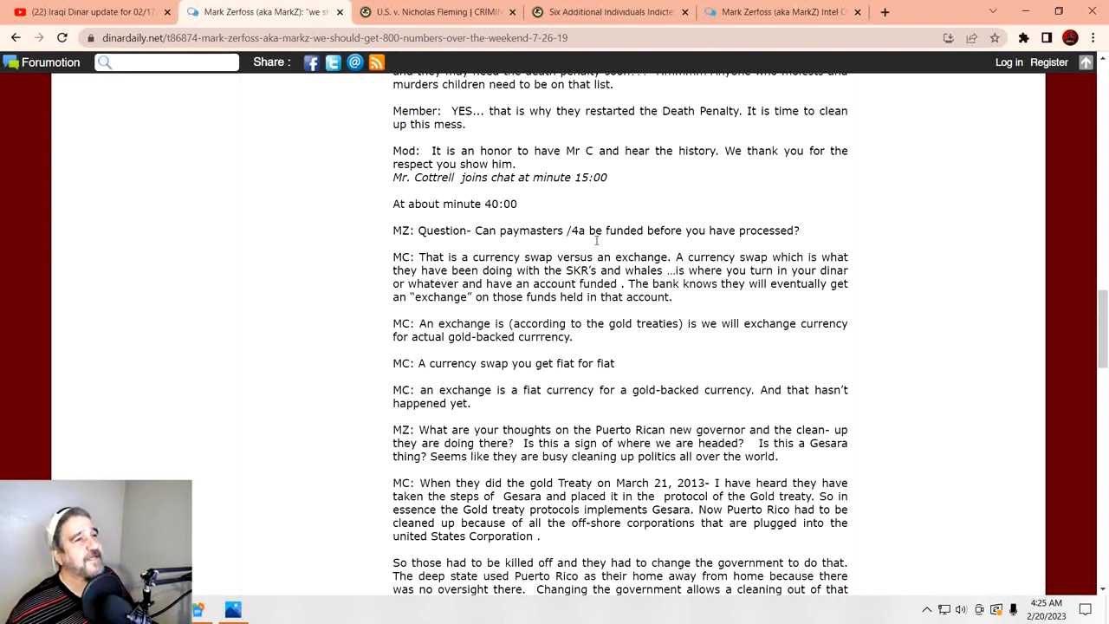
{"action": "mouse_move", "coordinate": [591, 254]}
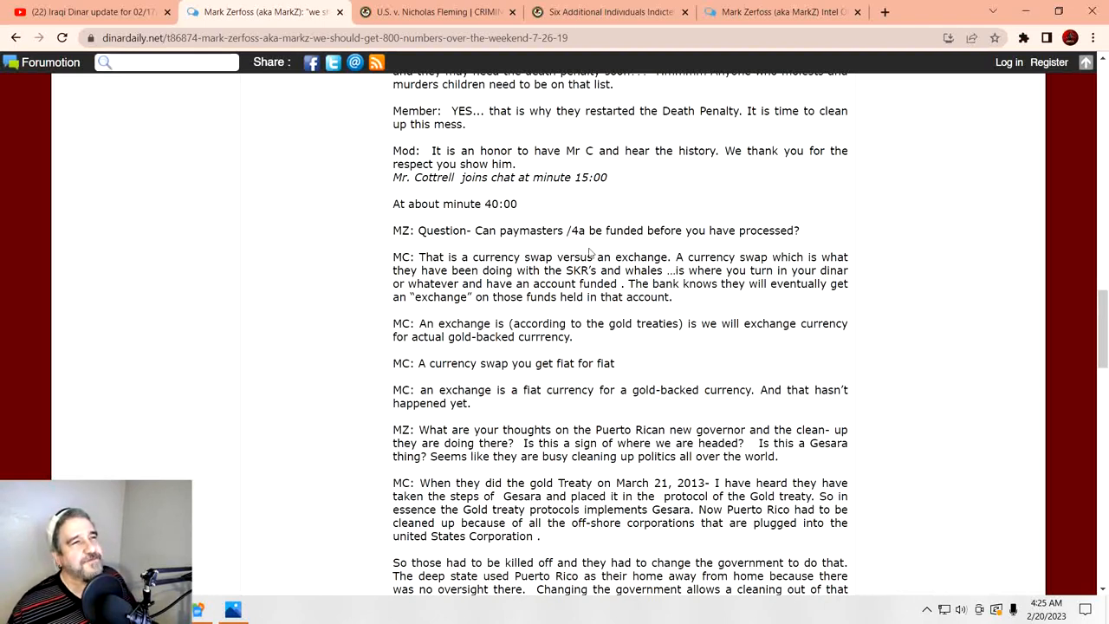
{"action": "mouse_move", "coordinate": [742, 250]}
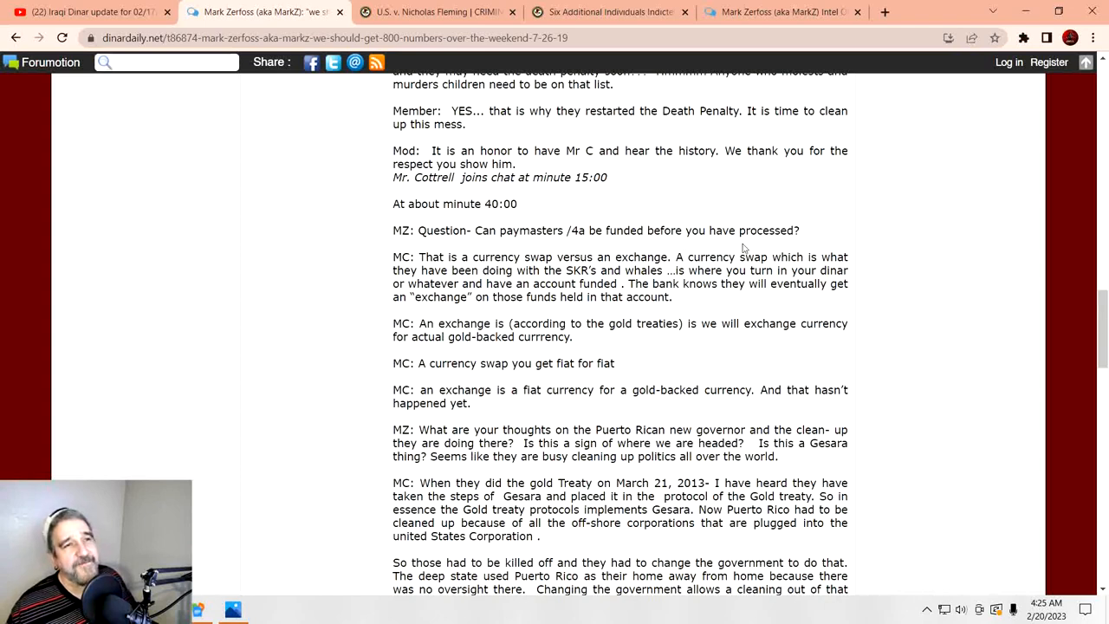
{"action": "mouse_move", "coordinate": [457, 264]}
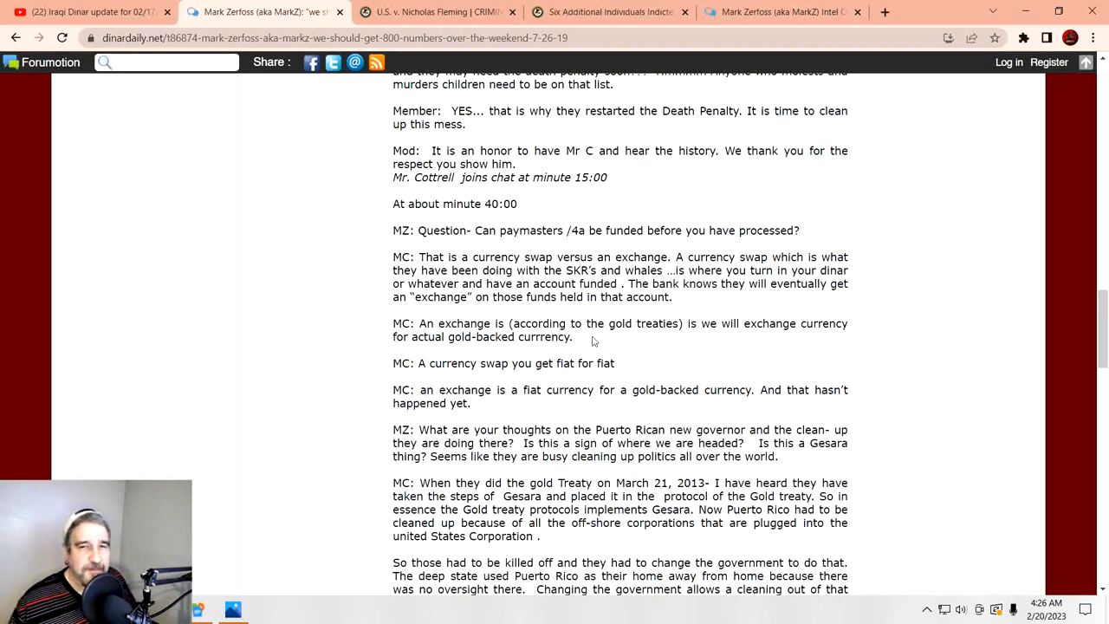
{"action": "mouse_move", "coordinate": [513, 324]}
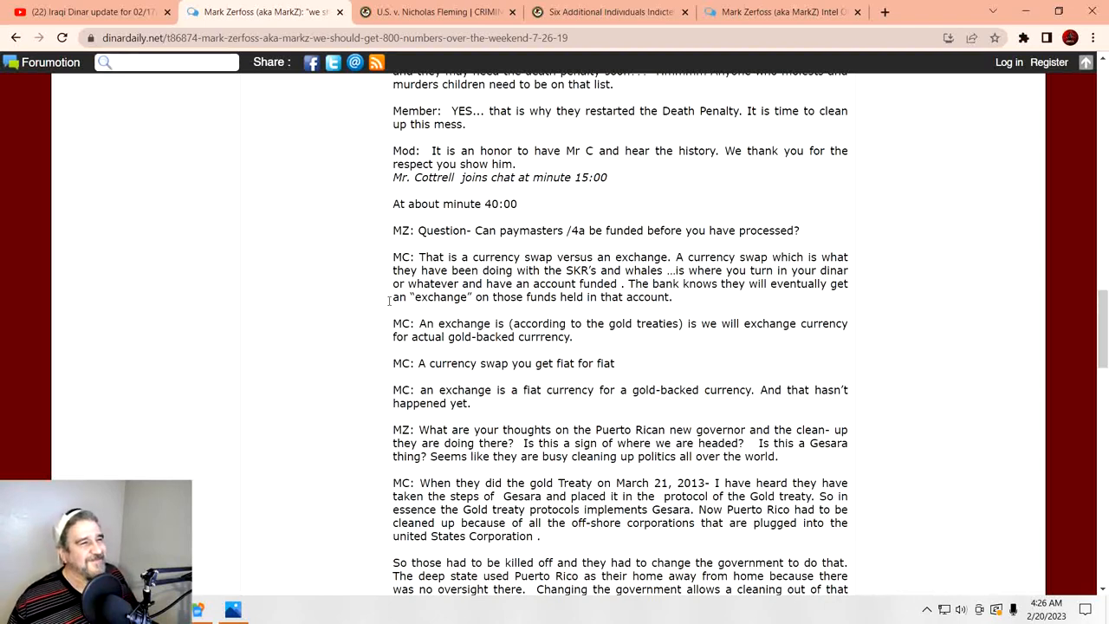
{"action": "scroll", "scroll_direction": "down", "scroll_amount": 3}
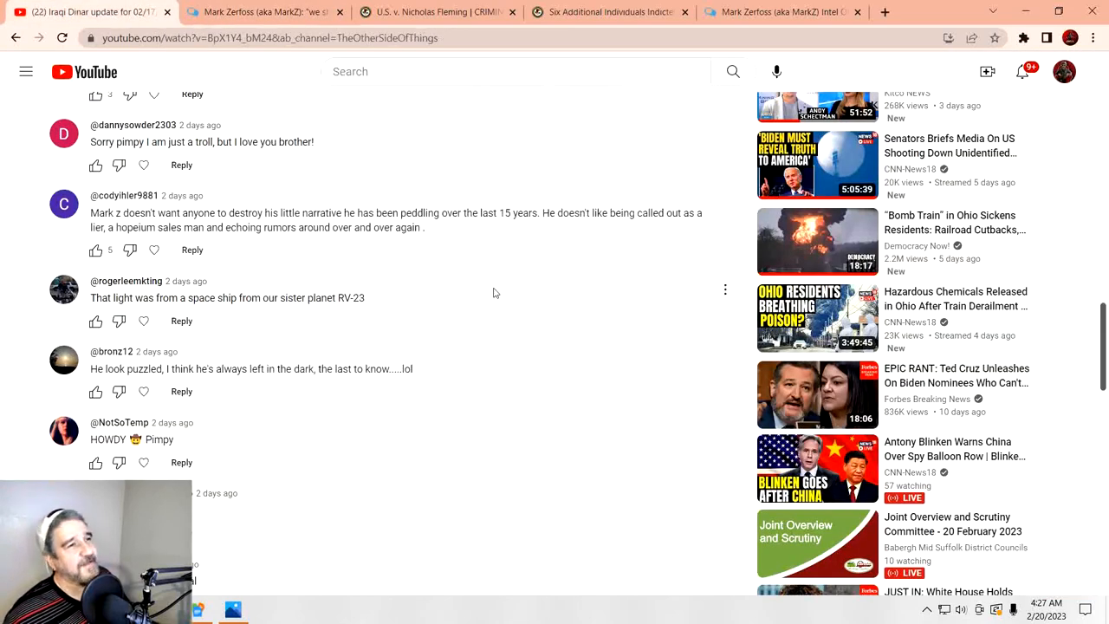
{"action": "mouse_move", "coordinate": [477, 314]}
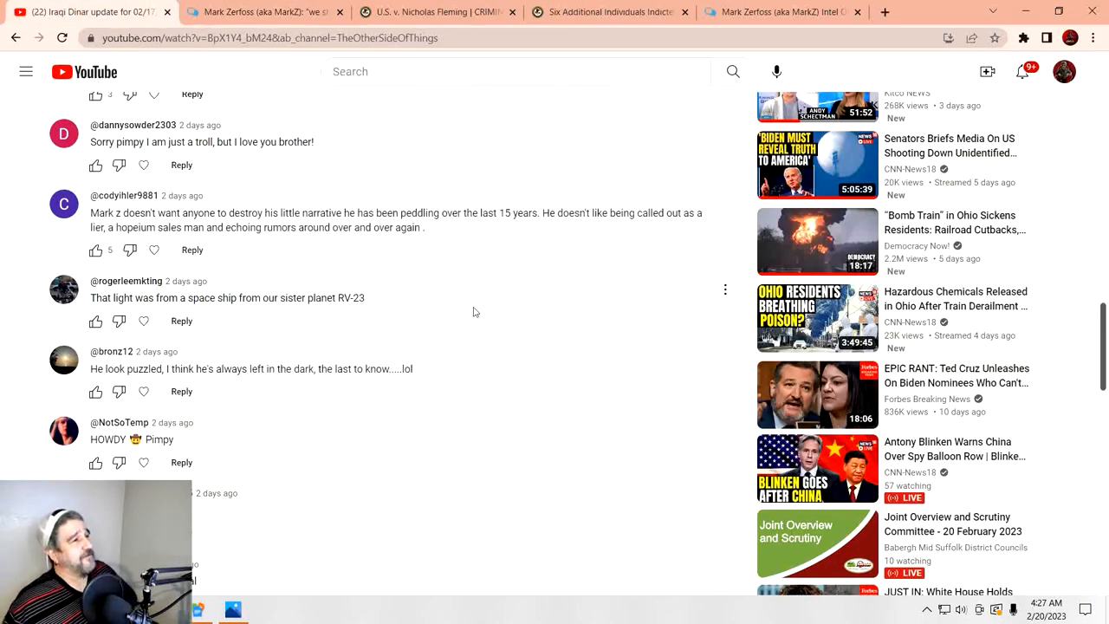
{"action": "scroll", "scroll_direction": "down", "scroll_amount": 3}
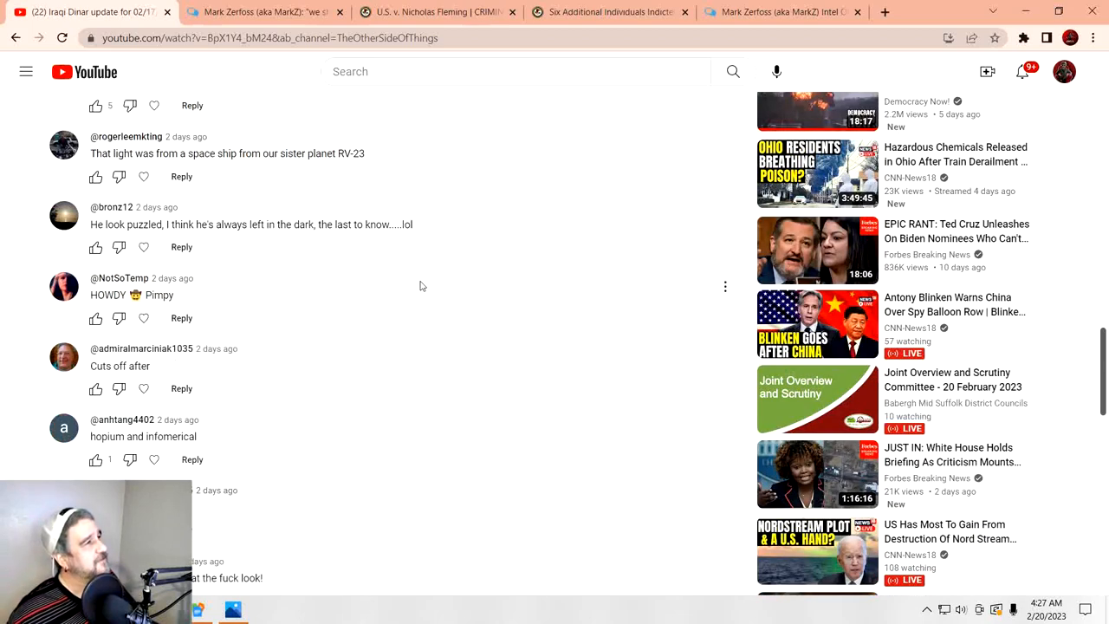
{"action": "mouse_move", "coordinate": [388, 285]}
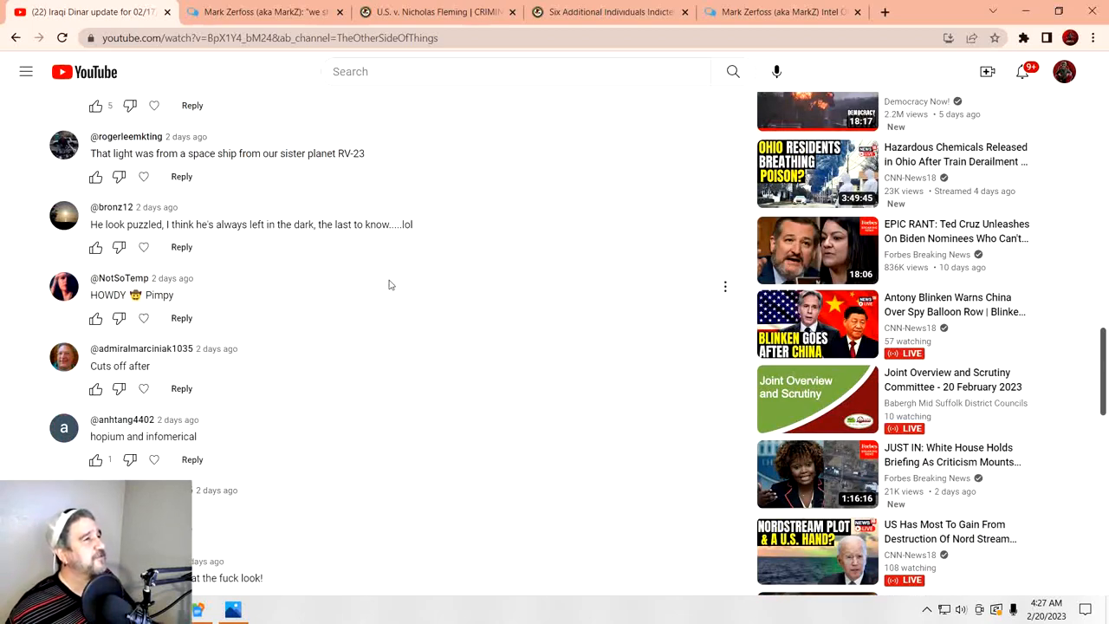
{"action": "mouse_move", "coordinate": [328, 288]}
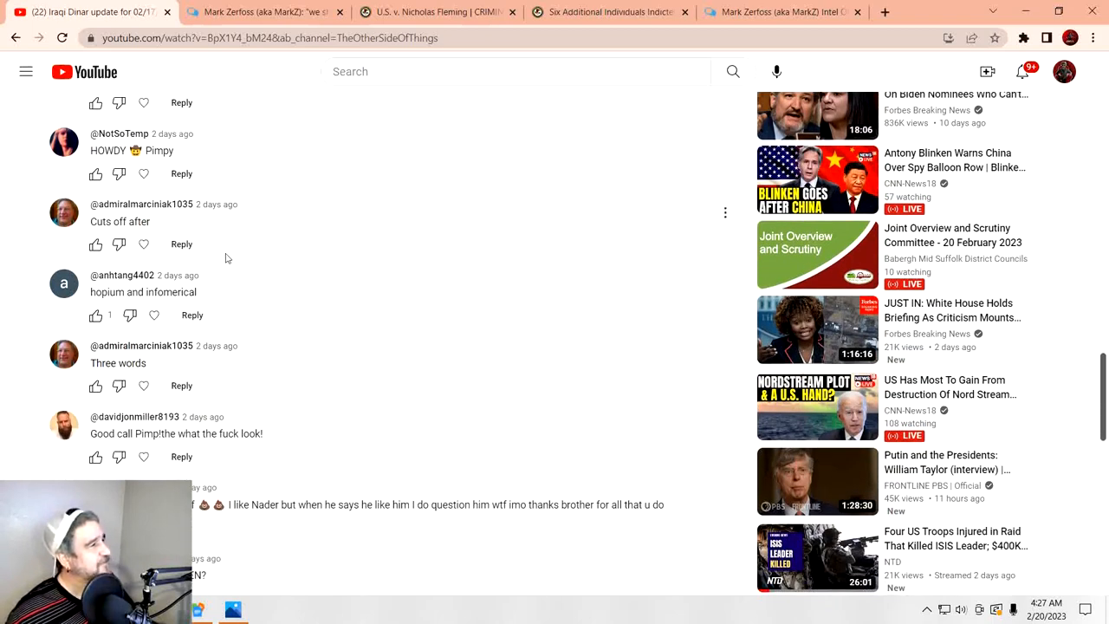
{"action": "mouse_move", "coordinate": [329, 279]}
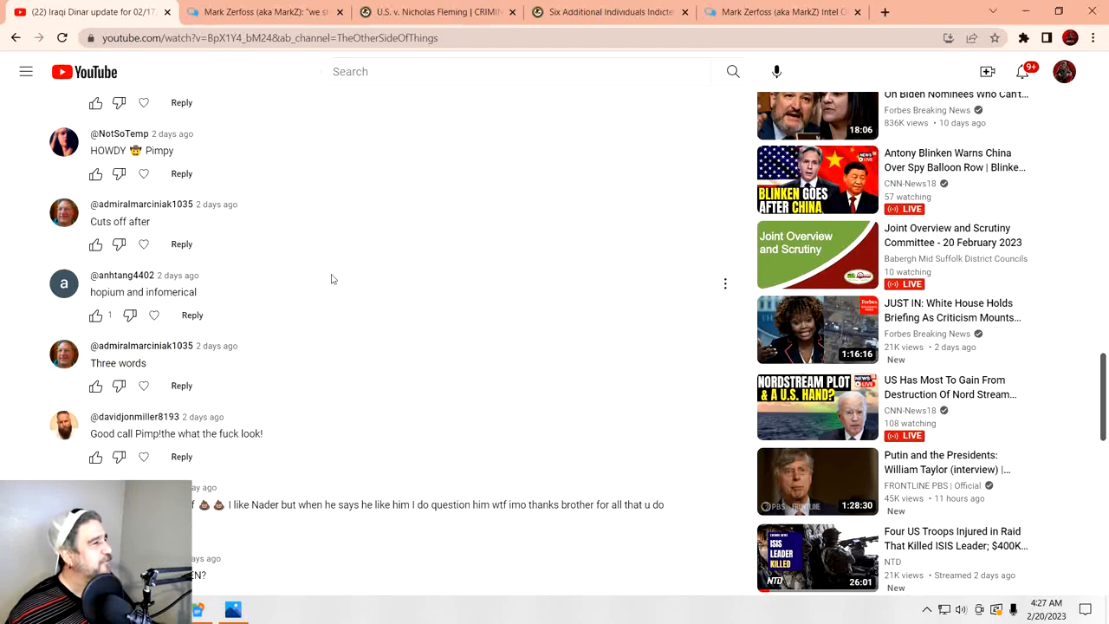
{"action": "scroll", "scroll_direction": "down", "scroll_amount": 3}
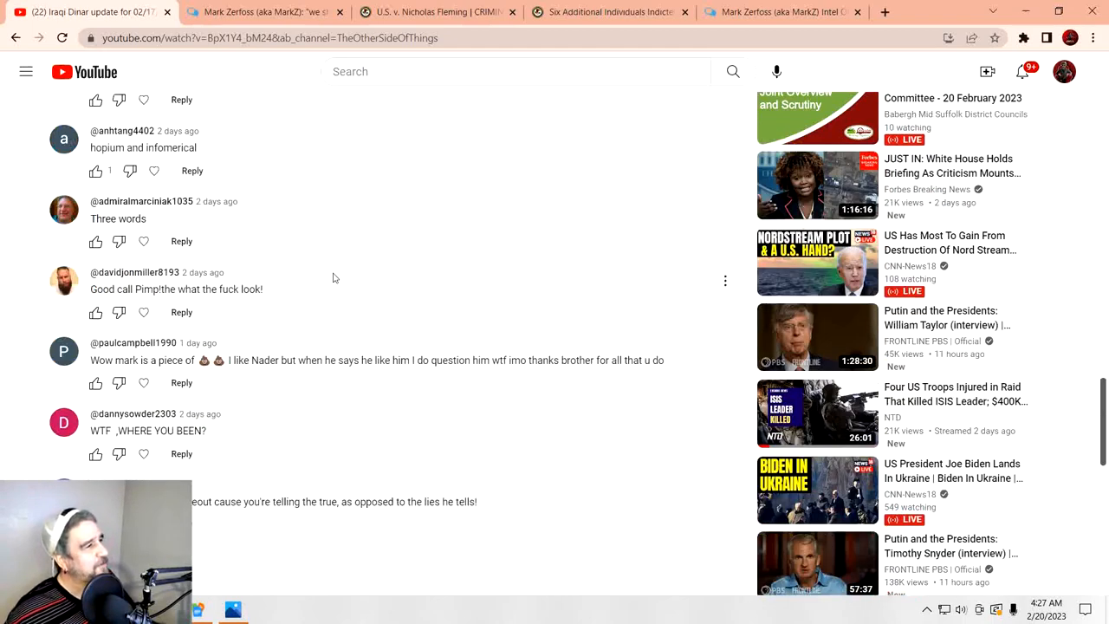